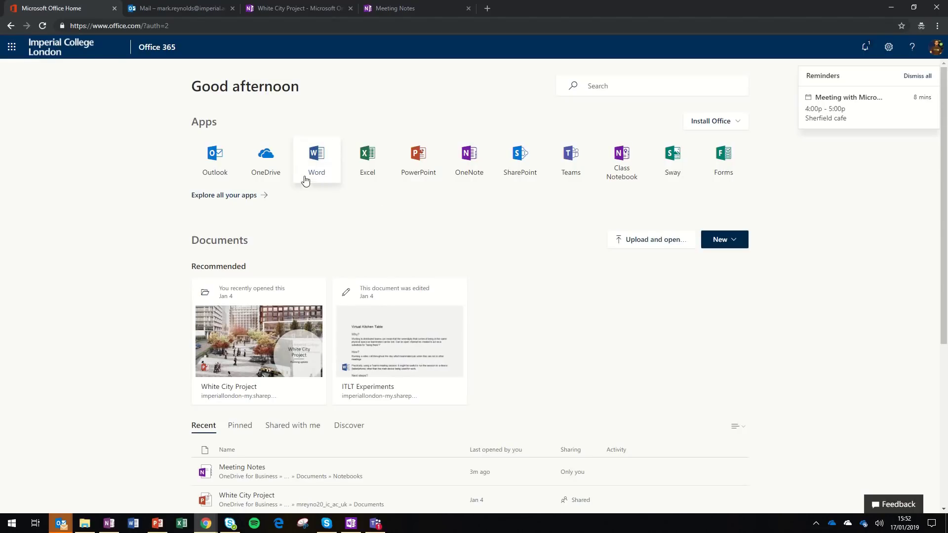
mouse_move(469, 157)
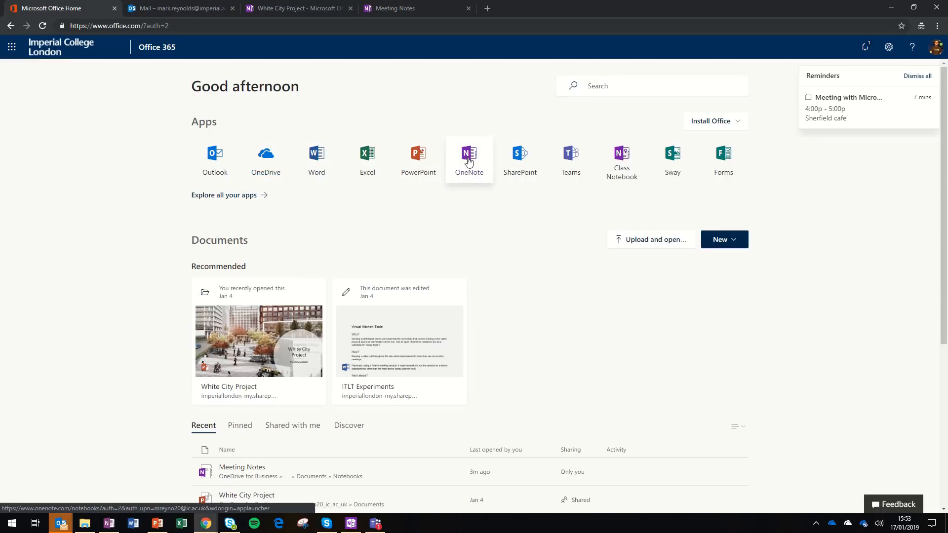
Switch to the Outlook mail inbox and show the Office 365 app launcher.
click(178, 8)
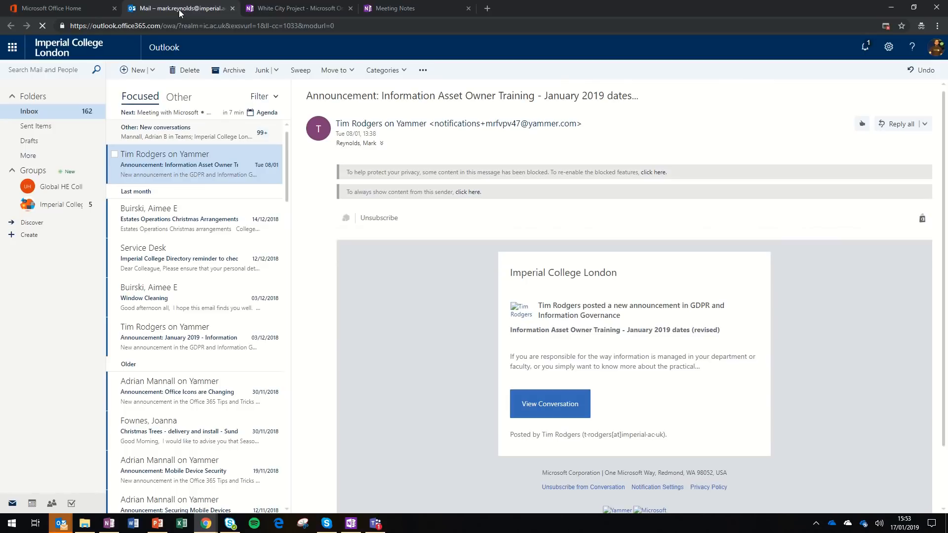
mouse_move(11, 47)
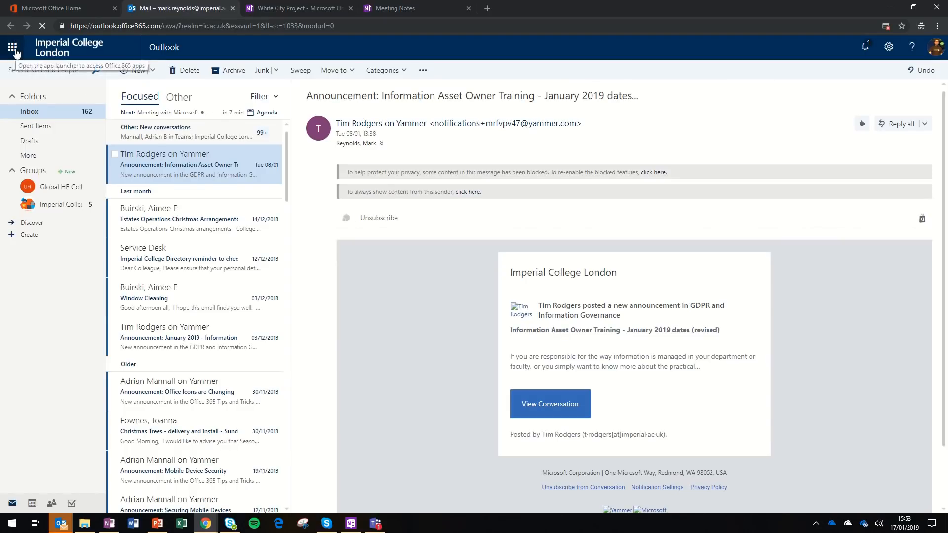
click(12, 47)
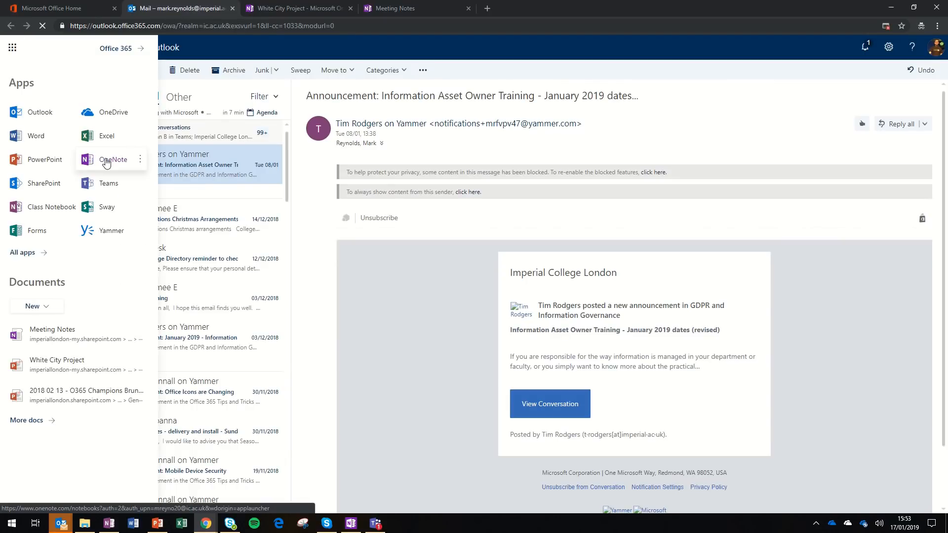
mouse_move(116, 165)
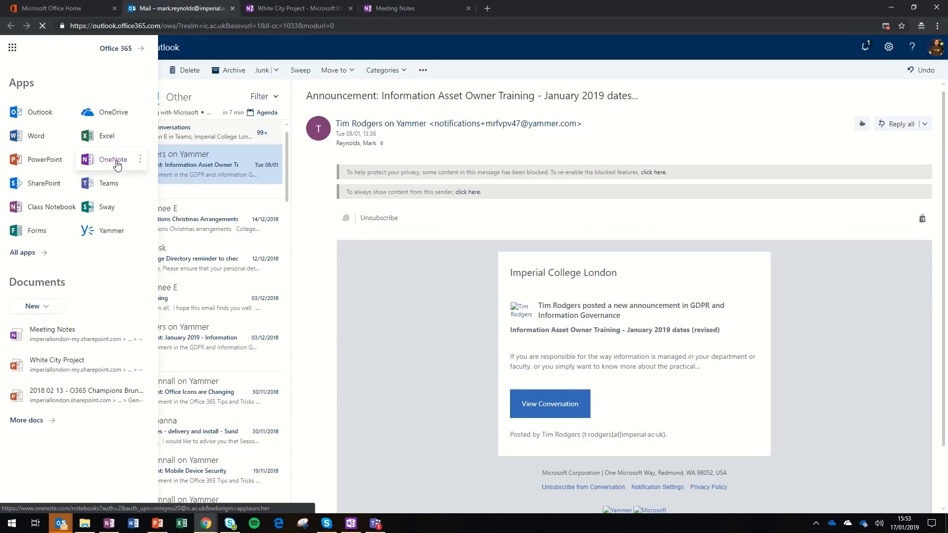
mouse_move(113, 112)
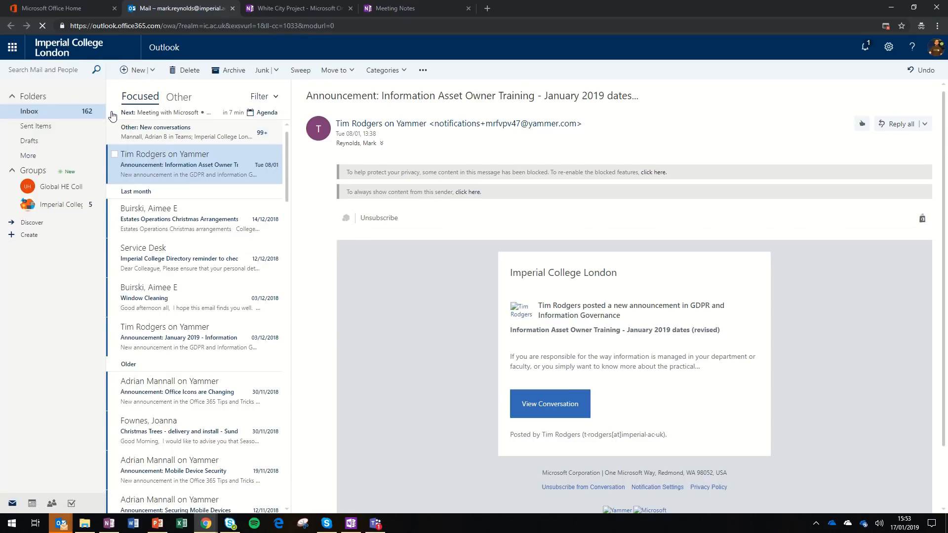
In OneDrive's Notebooks folder, create a new OneNote notebook named 'IT Project'.
click(175, 8)
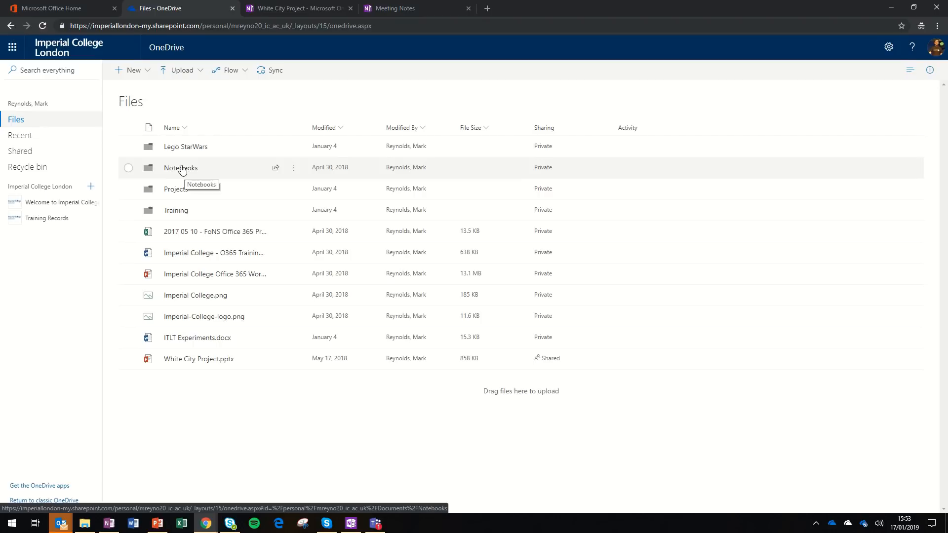
click(180, 168)
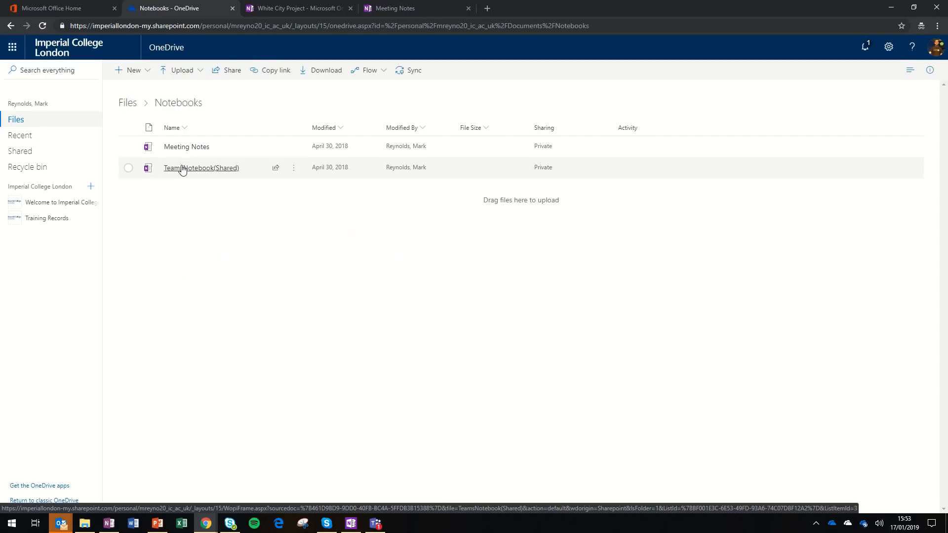
mouse_move(189, 171)
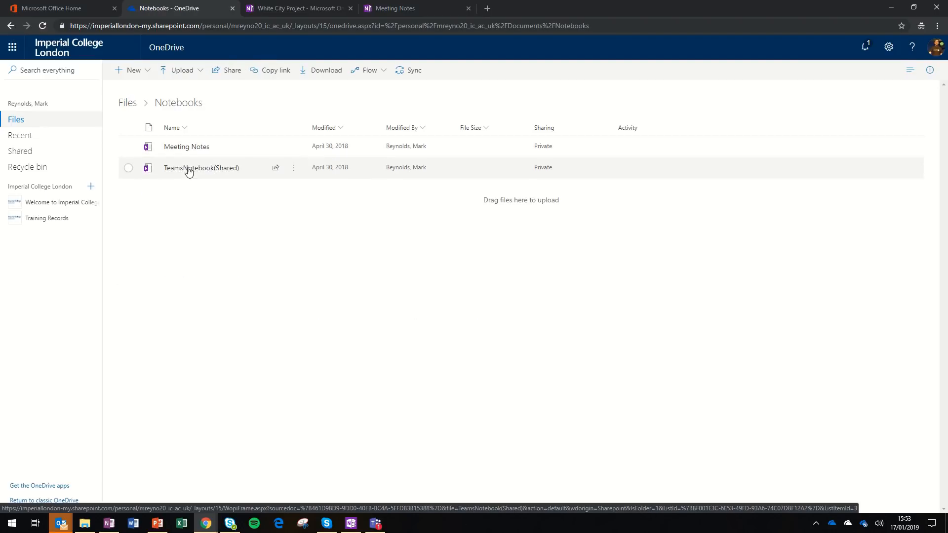
click(132, 70)
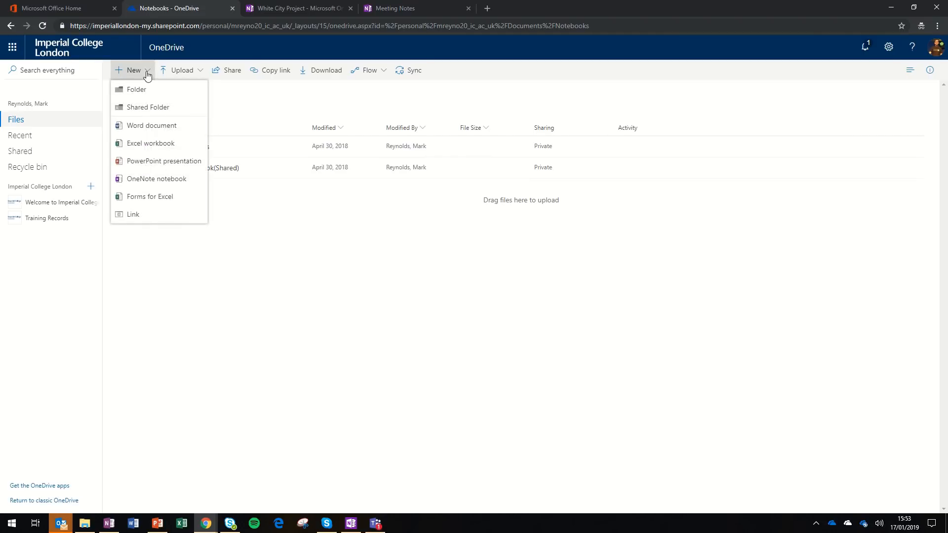
click(157, 179)
text(IT Project)
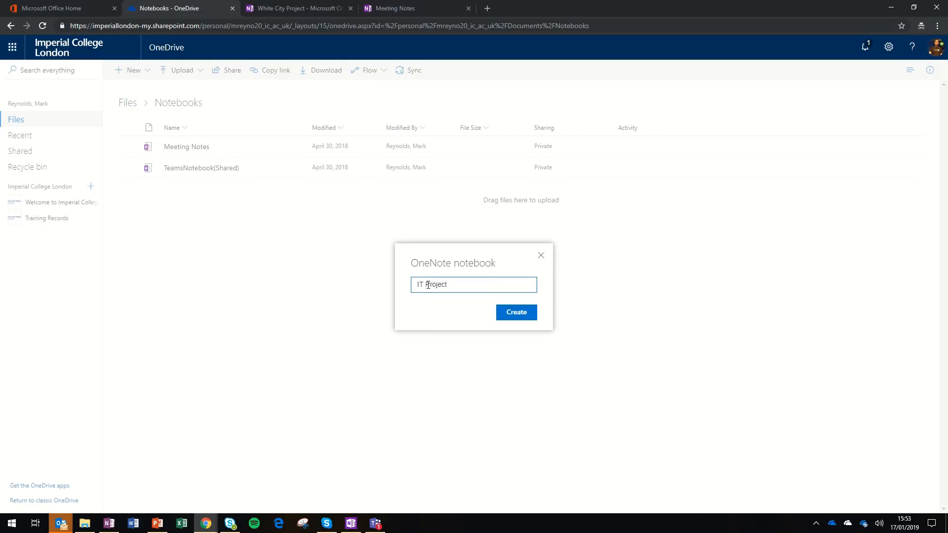
click(516, 312)
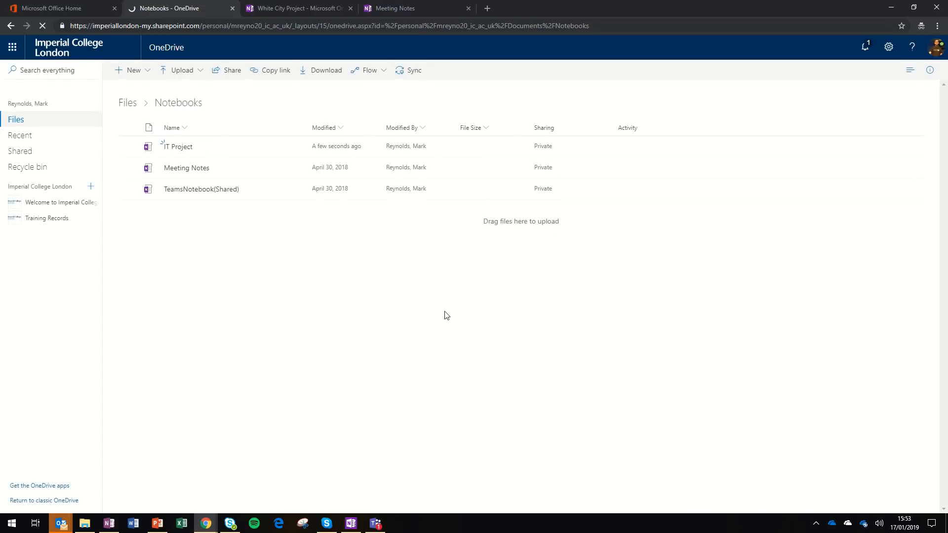
Open the IT Project notebook and rename Untitled Section to 'Project plan'.
click(177, 146)
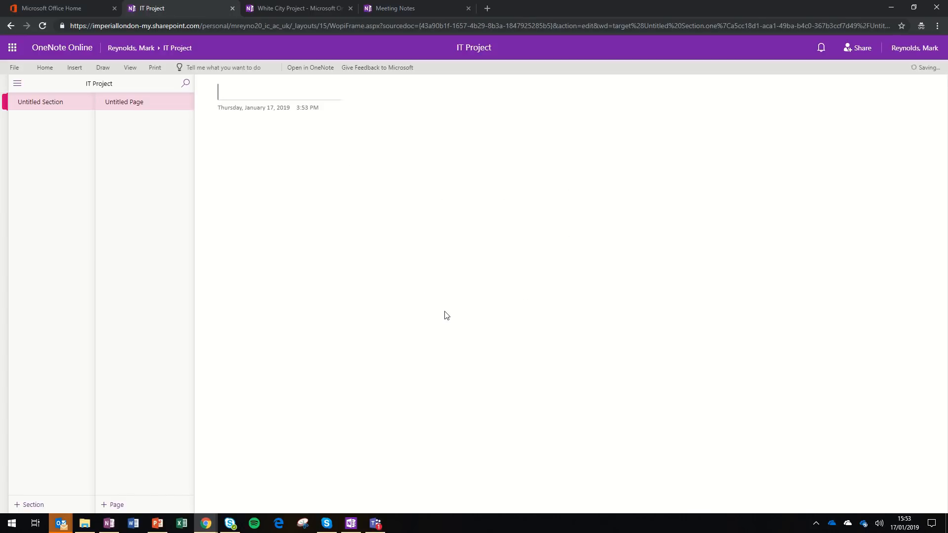
mouse_move(40, 179)
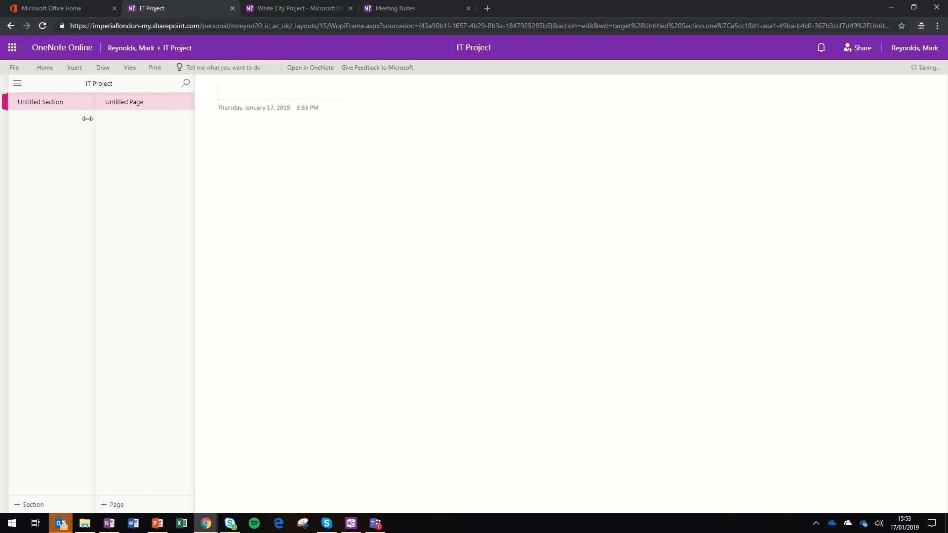
right_click(40, 102)
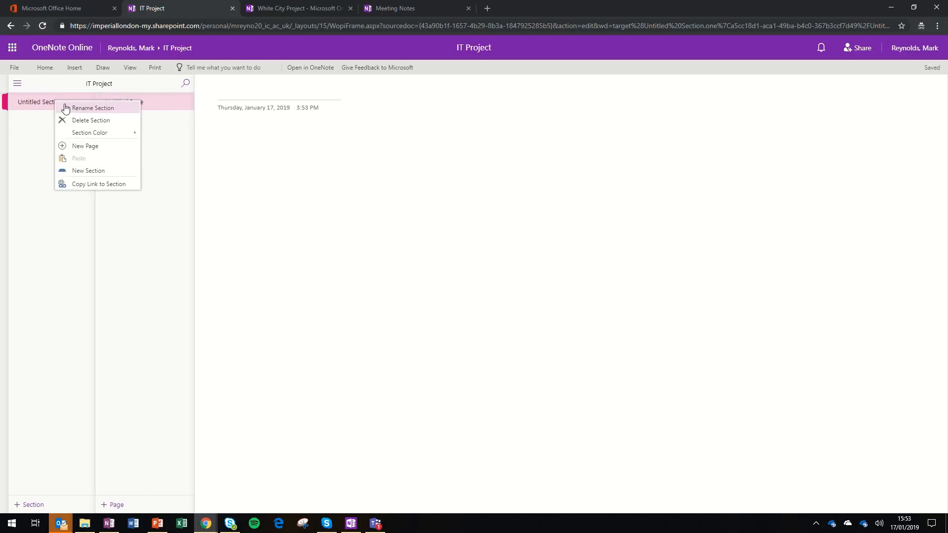
click(93, 108)
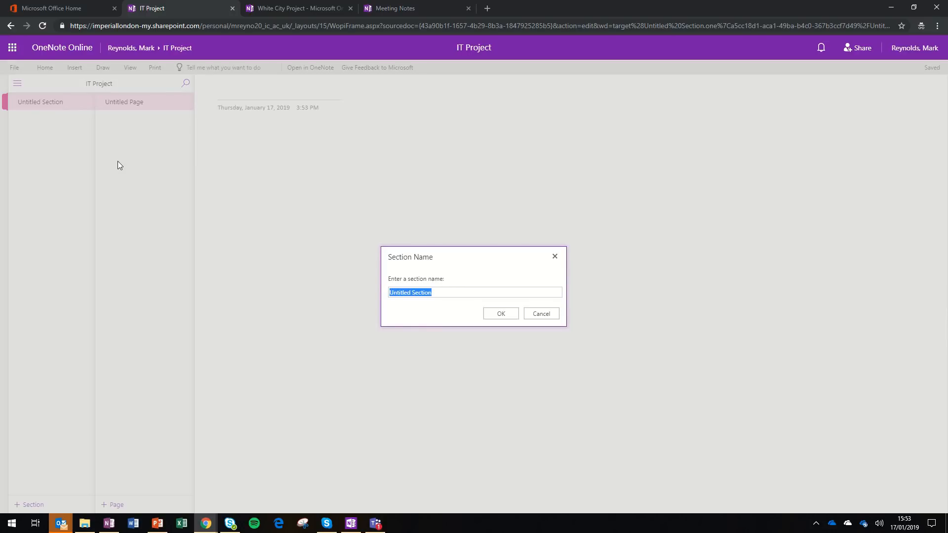
text(Project plan)
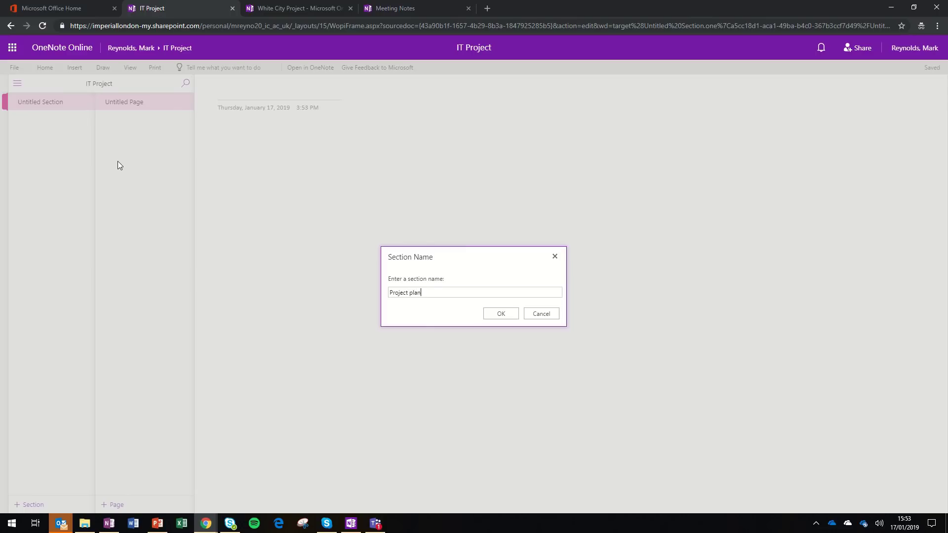
click(499, 314)
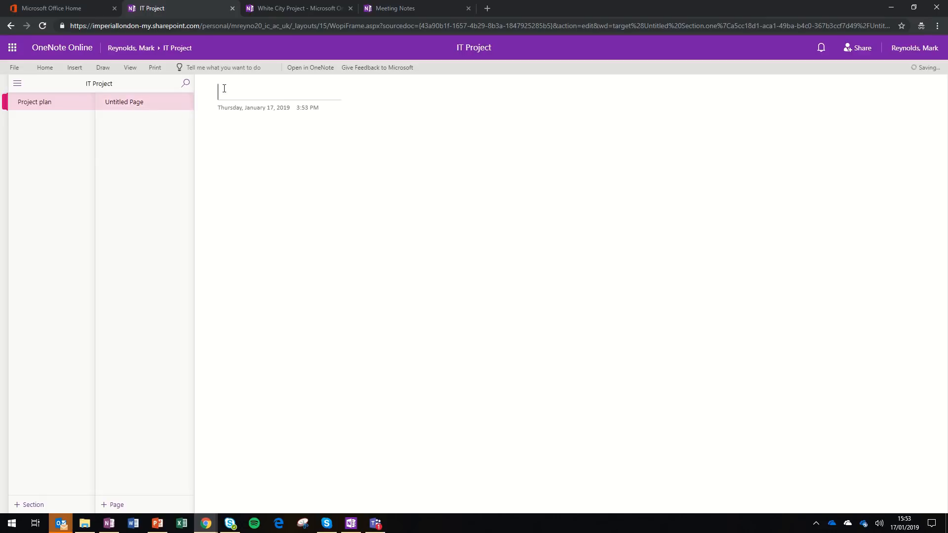
Title the section's first page 'Ideas'.
text(Idea)
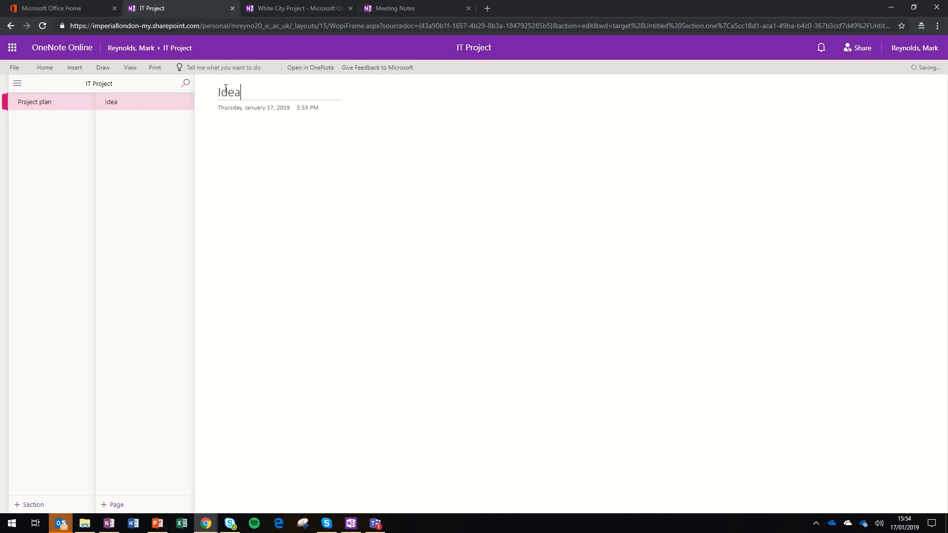
text(s)
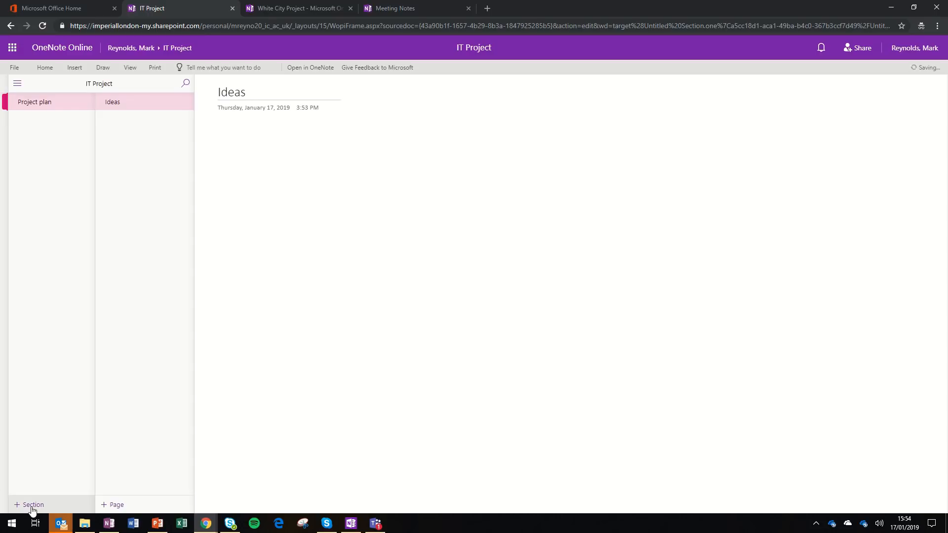
Add two new sections named 'Board members' and 'Timeline'.
click(30, 505)
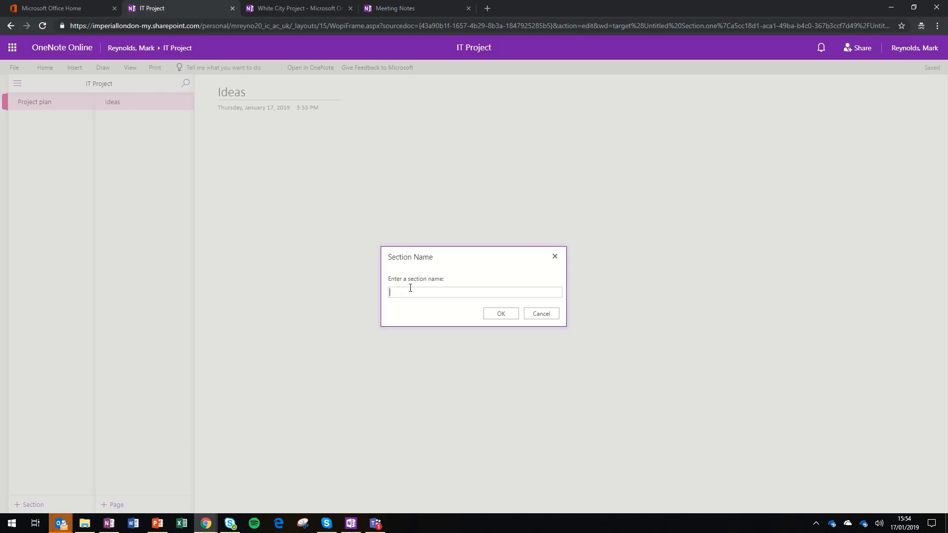
text(Board)
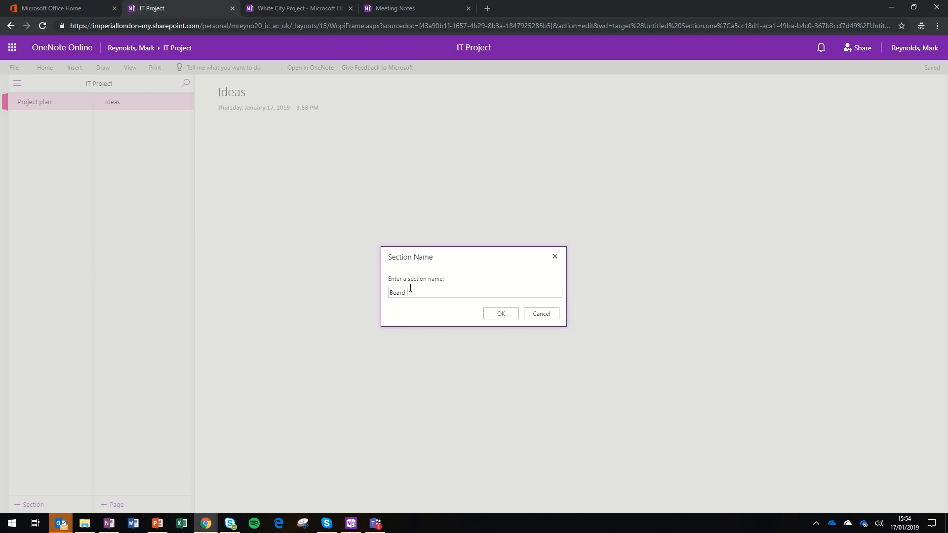
text(members)
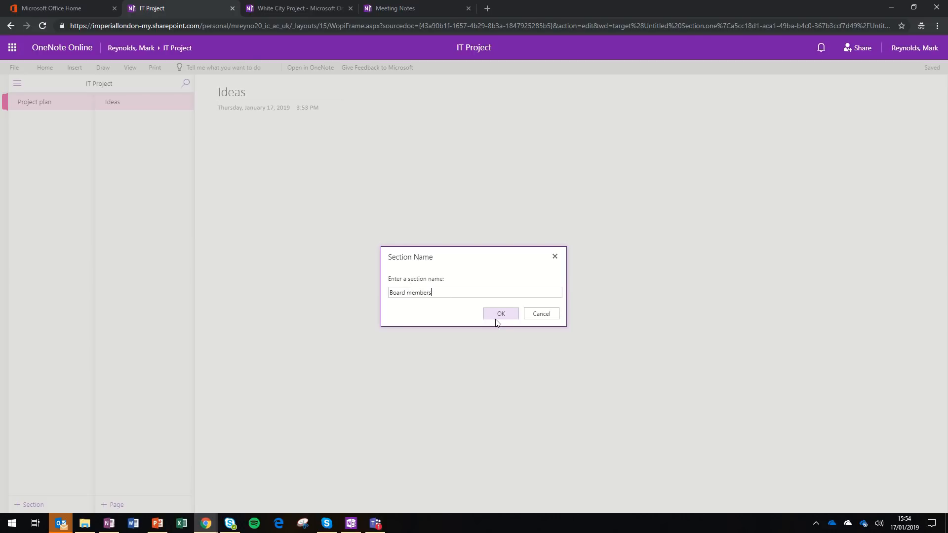
click(499, 313)
text(Time)
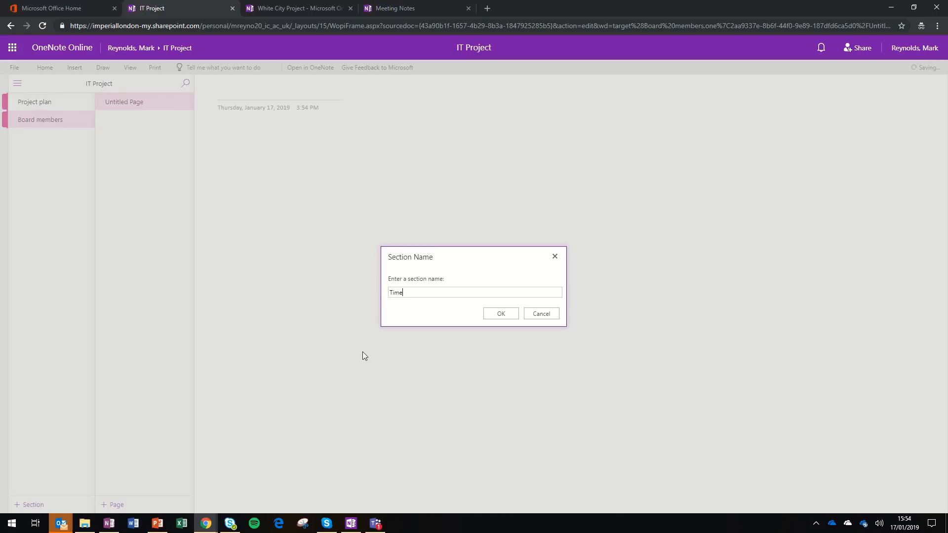
click(500, 313)
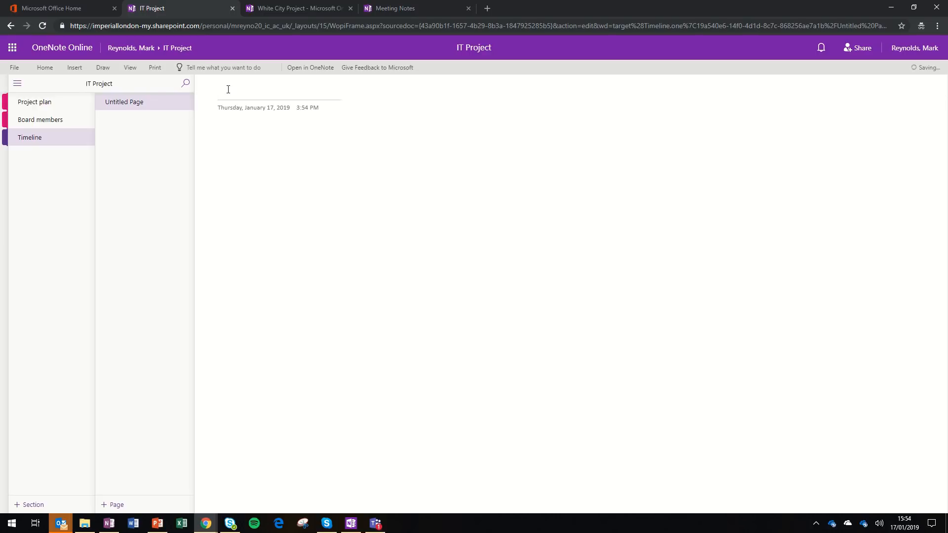
Title the Timeline section's first page 'Kick off dates'.
text(Kicki)
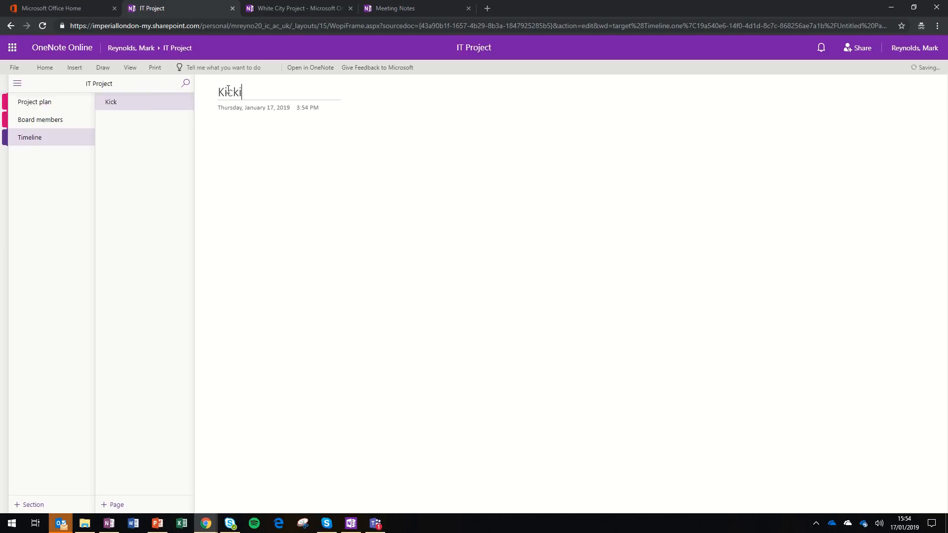
text(off)
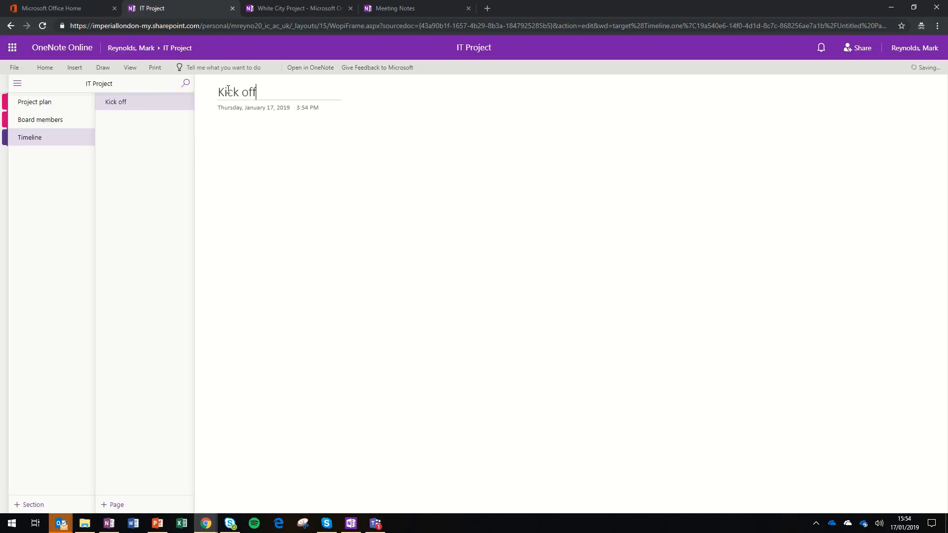
text(dates)
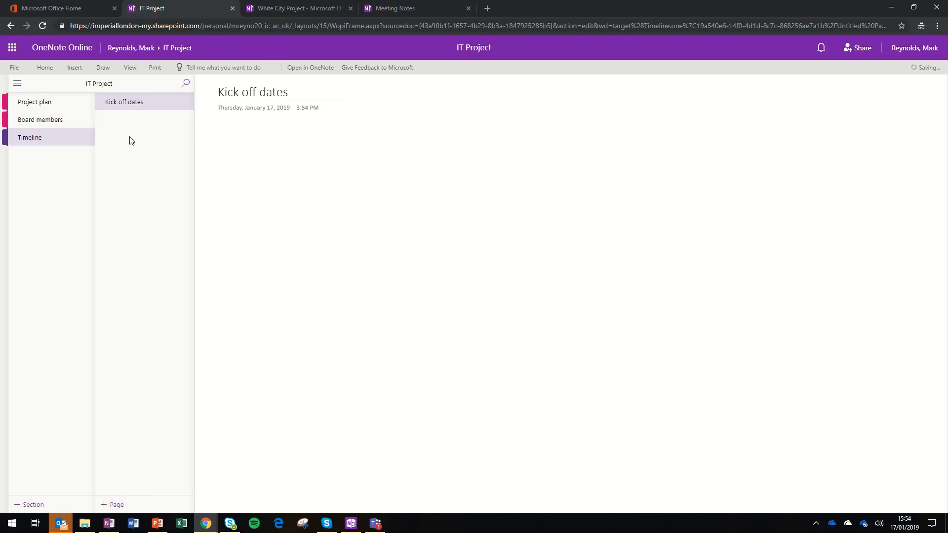
Add Timeline pages titled '2019 calendar of events' and 'End dates'.
click(115, 505)
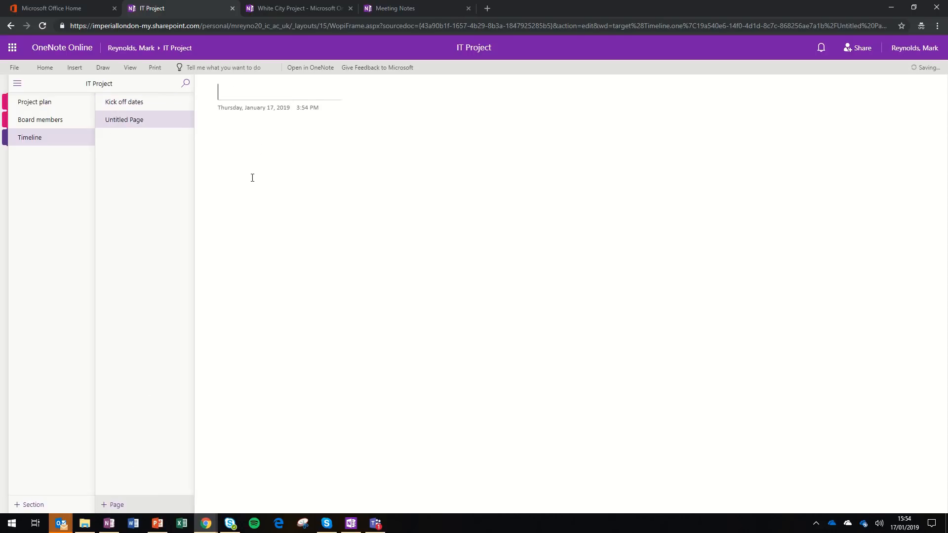
text(2019)
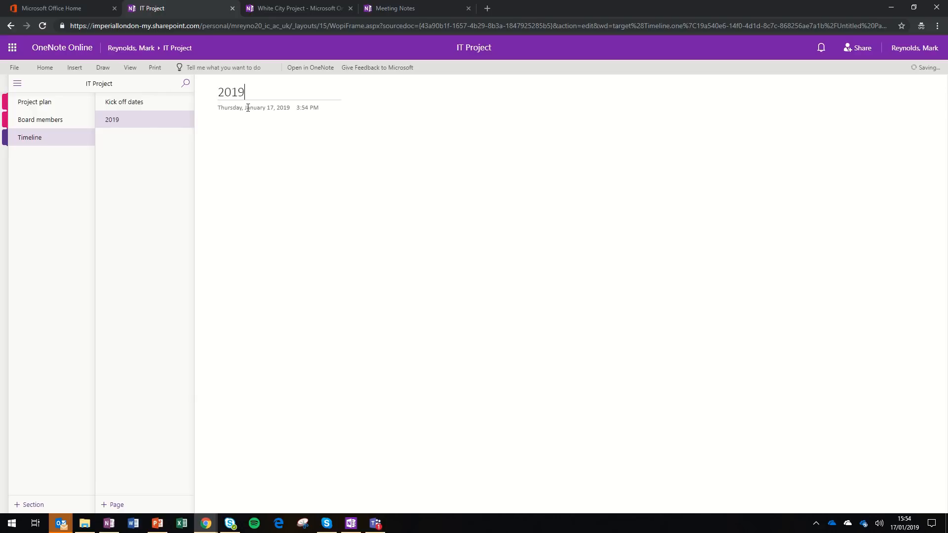
text(calendar of events)
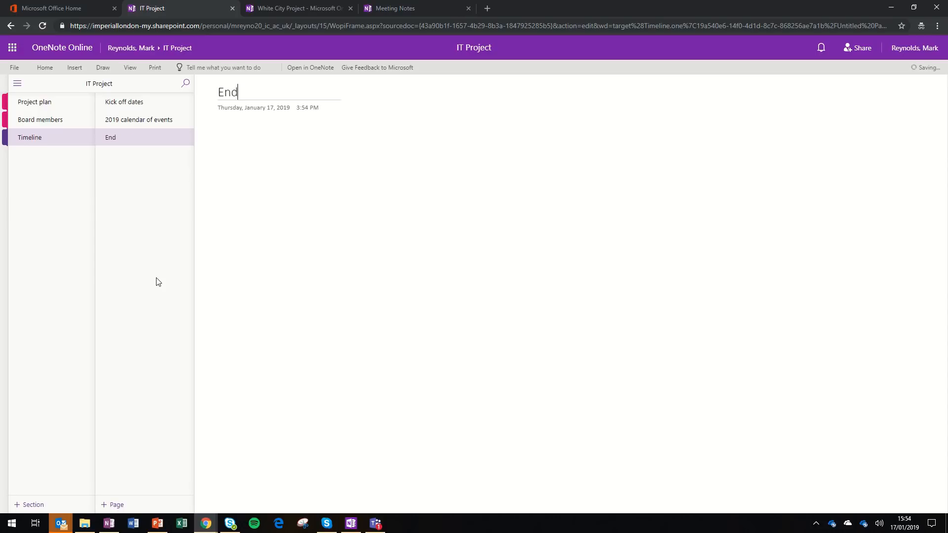
text(date)
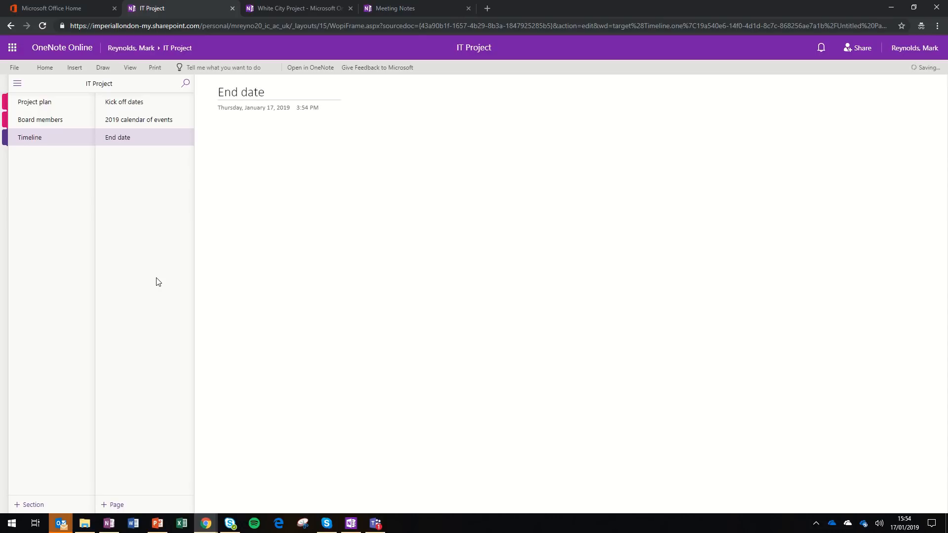
text(s)
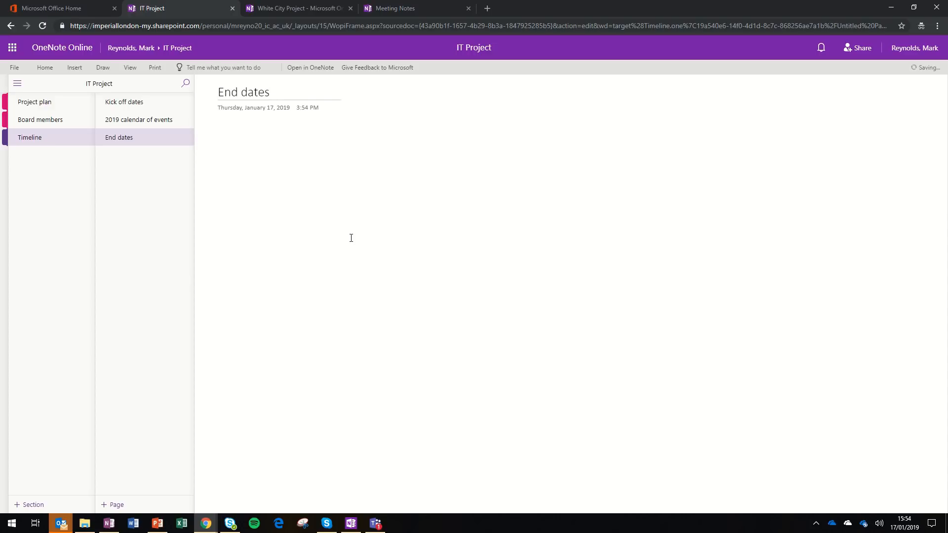
mouse_move(212, 174)
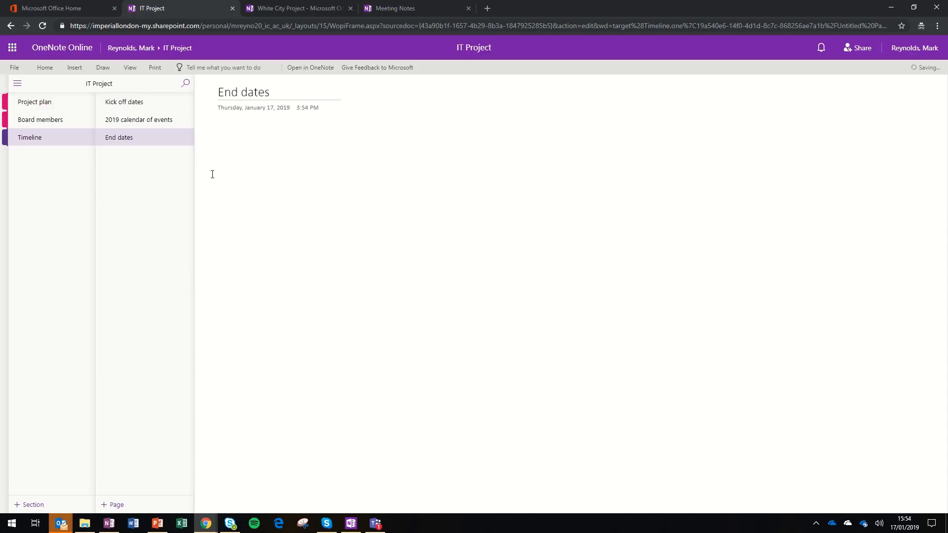
mouse_move(190, 137)
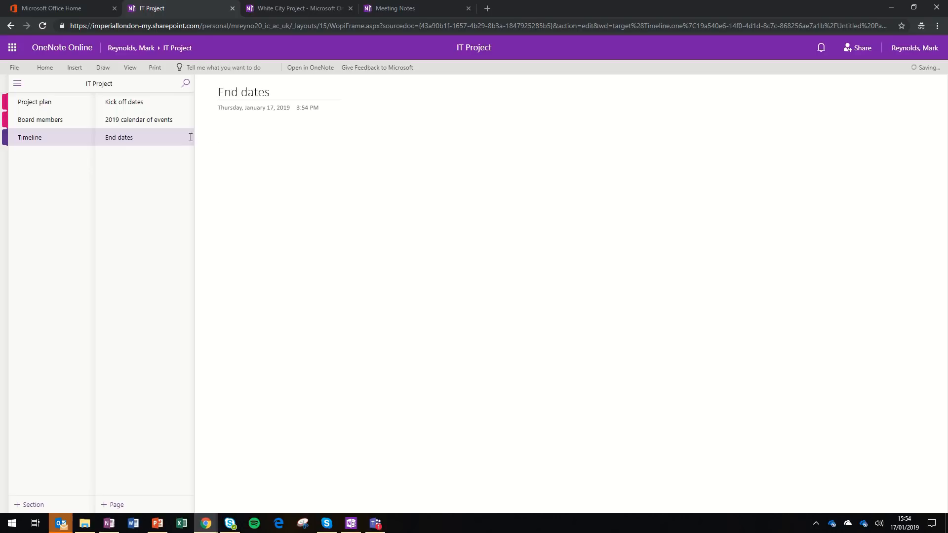
On the Project plan Ideas page, write 'Improve peoples skill with Office 365 :)'.
click(35, 102)
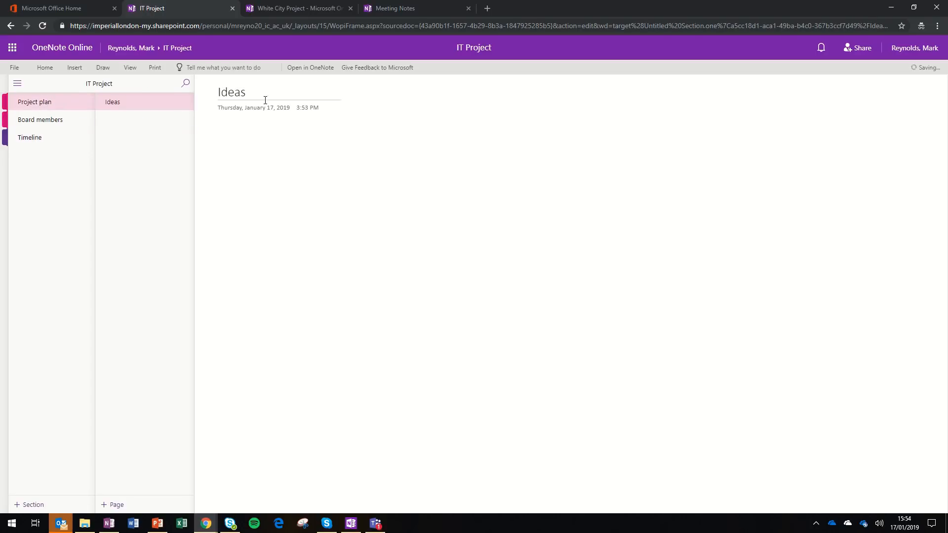
mouse_move(249, 199)
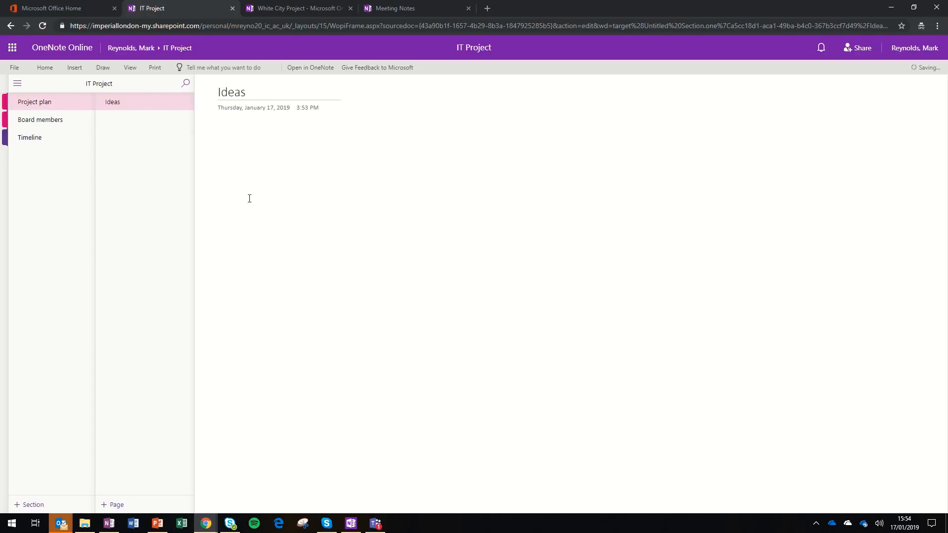
text(Improve peopl)
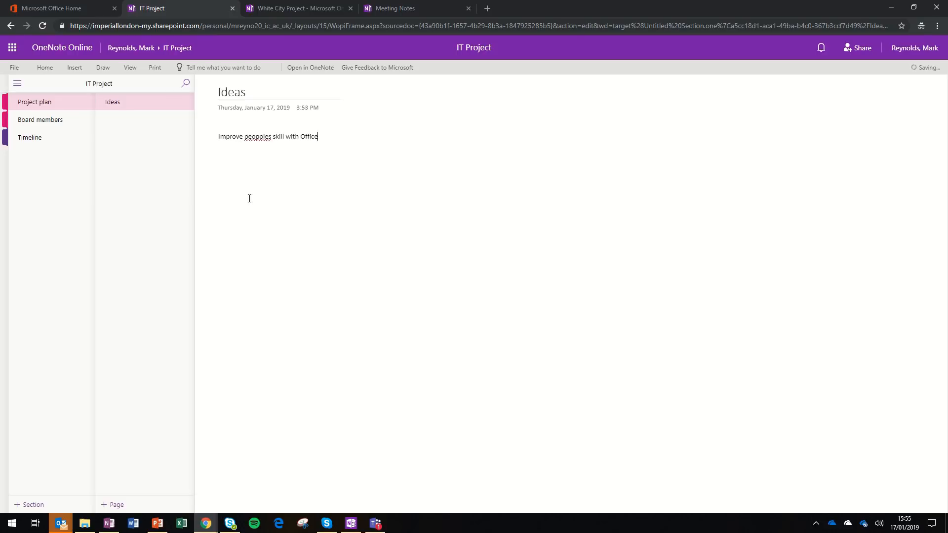
text(365)
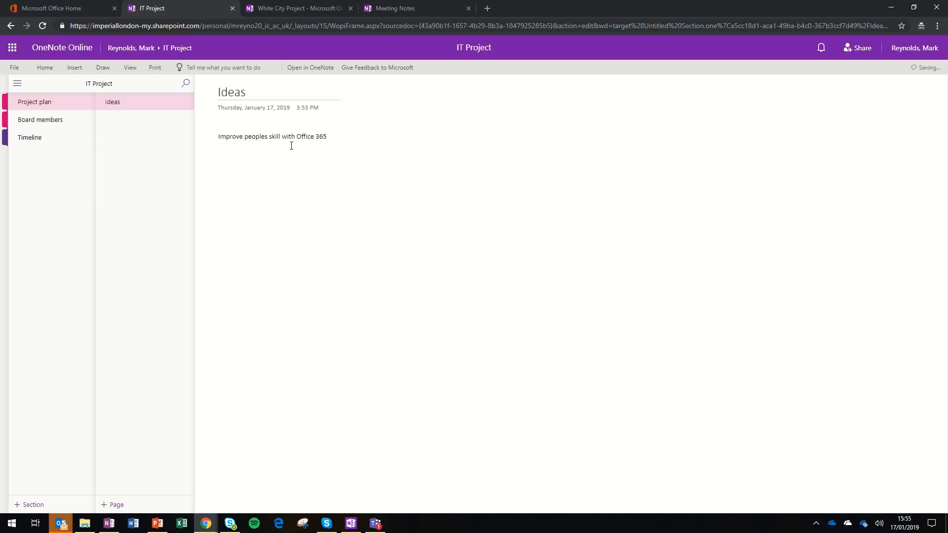
text(:))
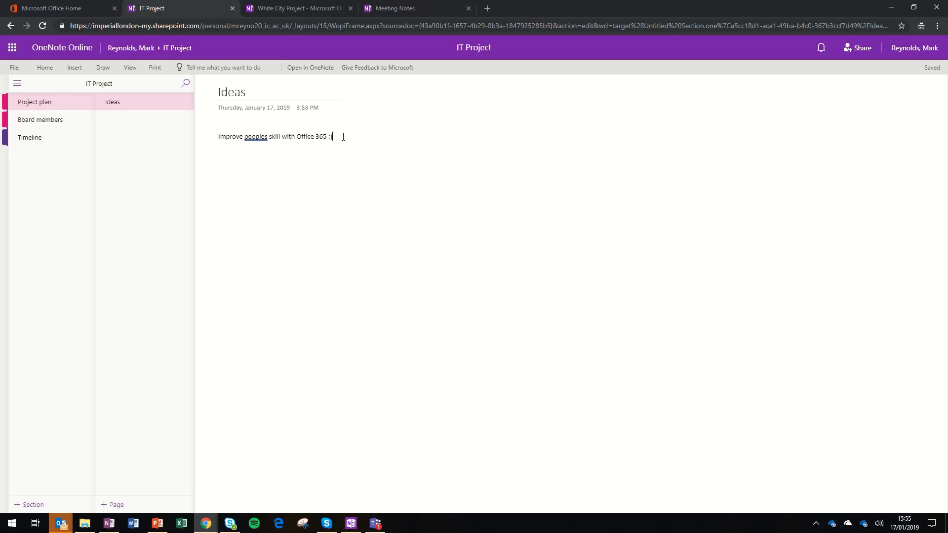
mouse_move(146, 128)
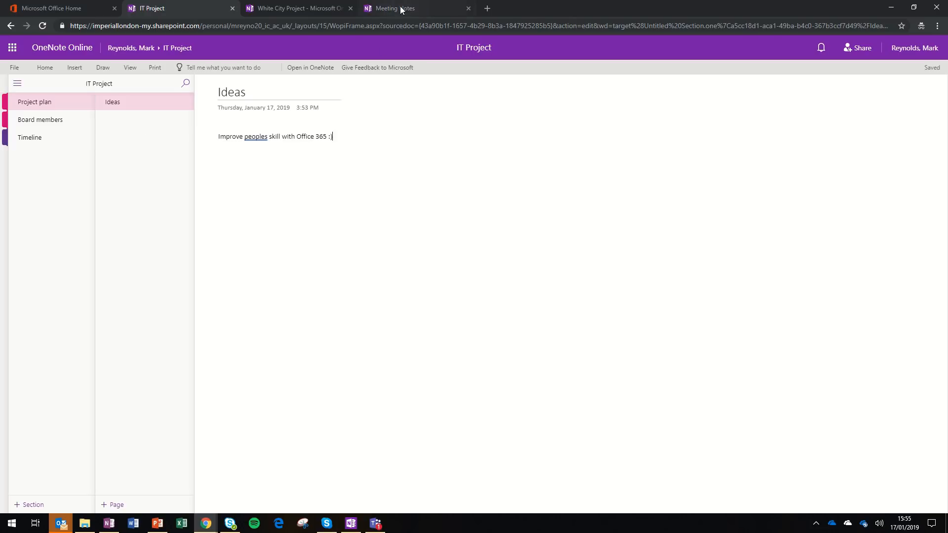
Switch to the Meeting Notes notebook and view Terry's page in 1-to-1s.
click(395, 8)
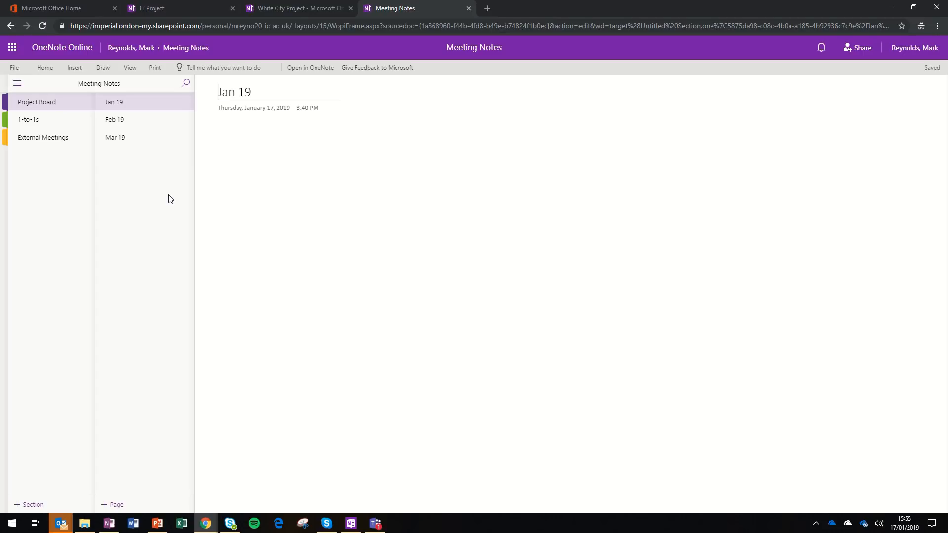
mouse_move(59, 121)
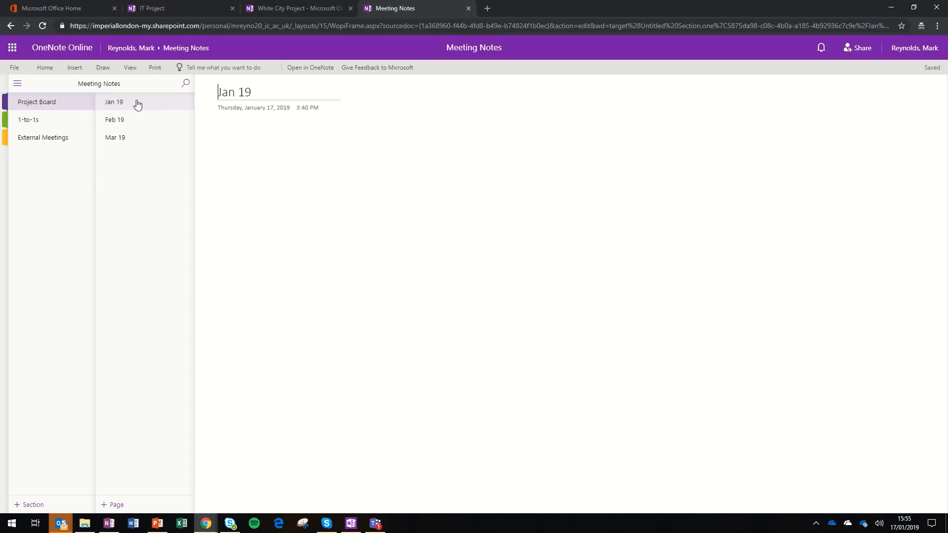
mouse_move(131, 130)
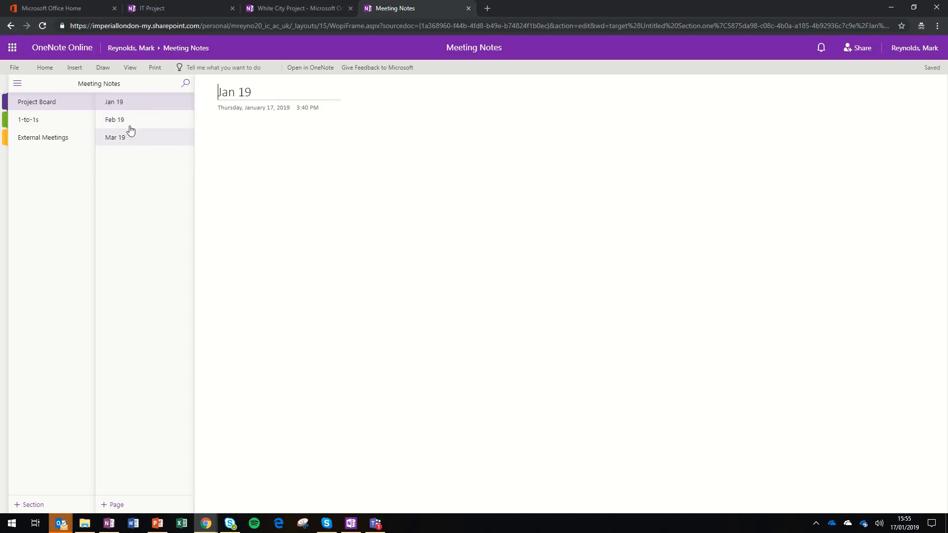
mouse_move(131, 139)
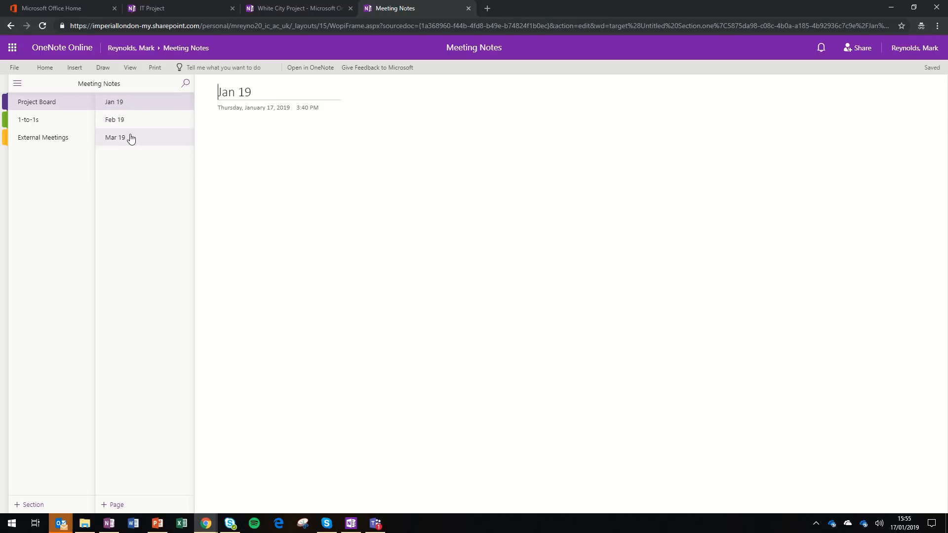
click(28, 119)
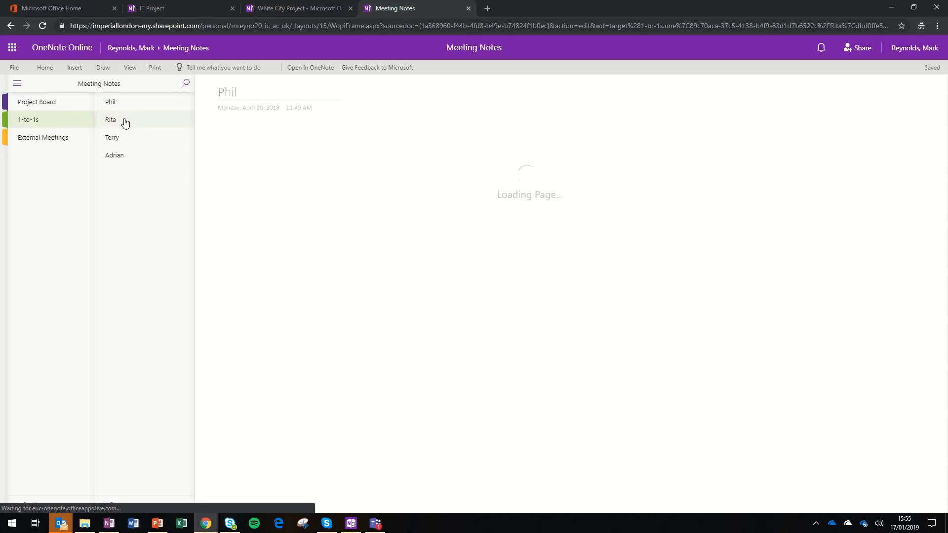
click(111, 137)
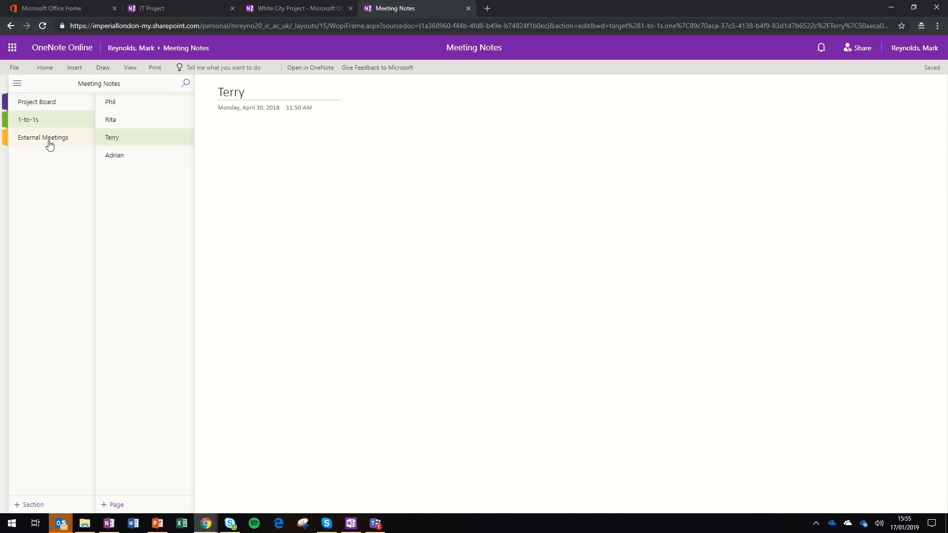
Go to the Microsoft page in the External Meetings section.
click(43, 137)
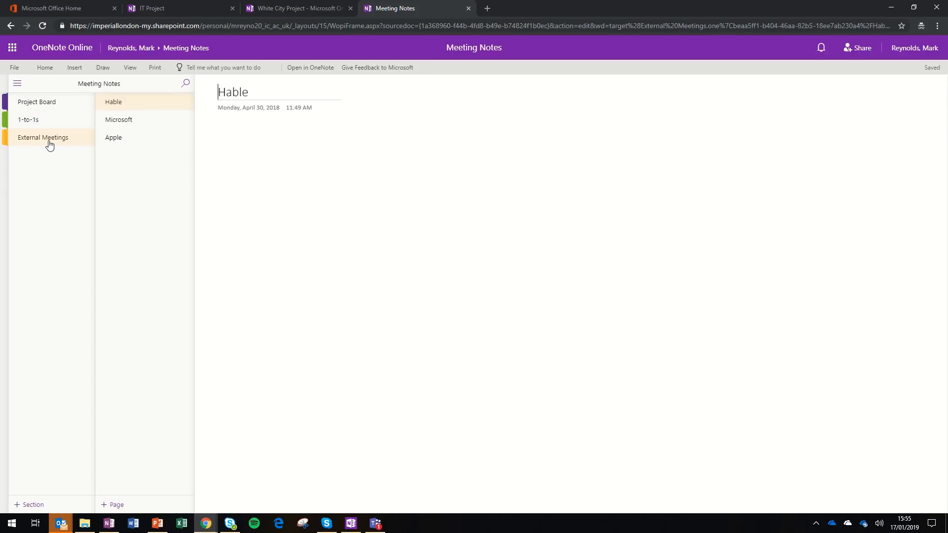
click(118, 119)
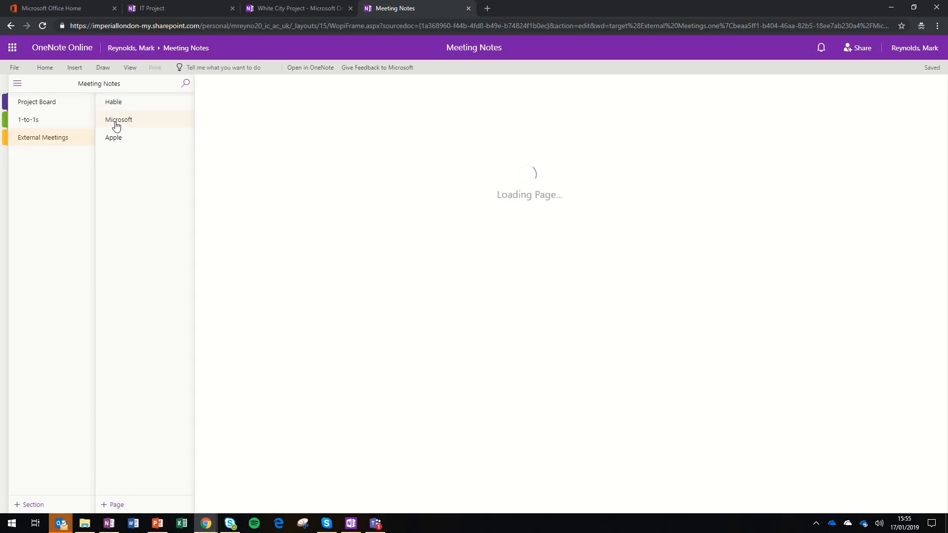
click(118, 120)
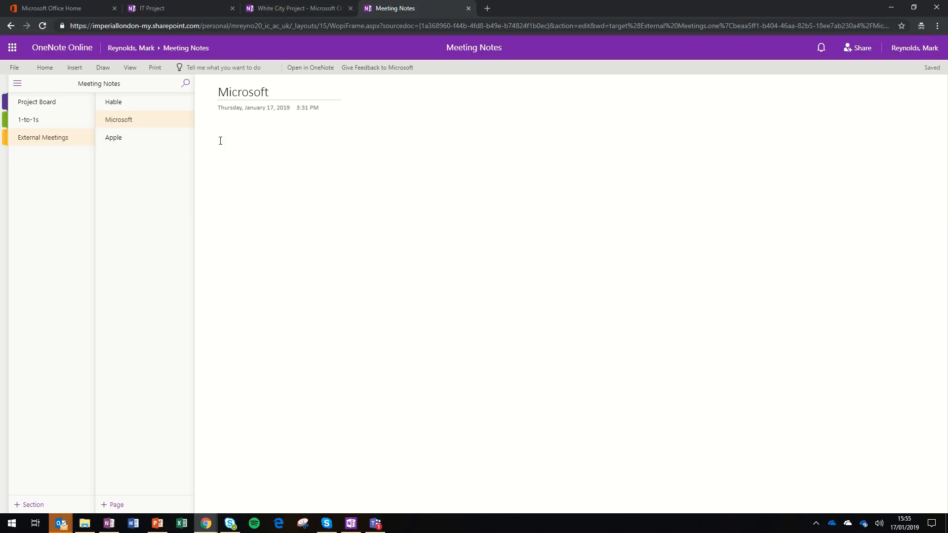
mouse_move(44, 67)
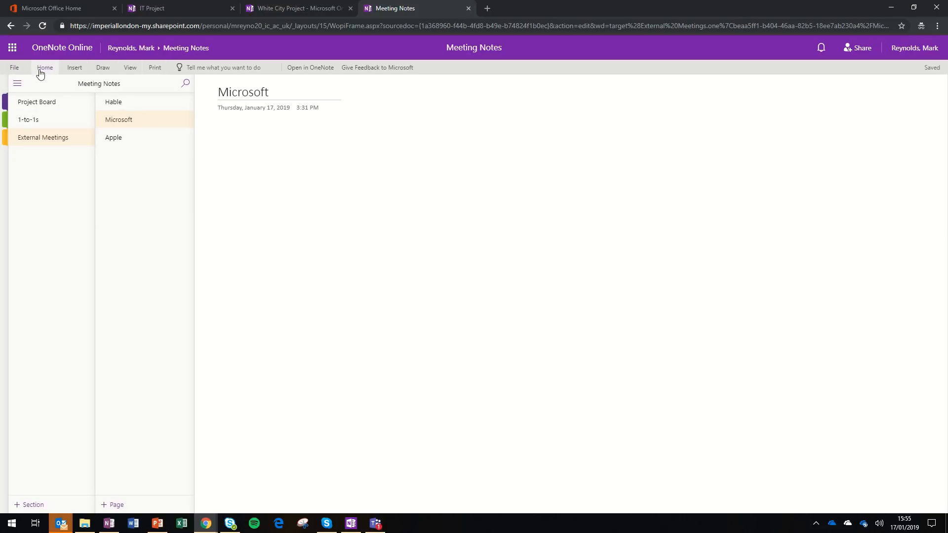
Insert today's 'Meeting with Microsoft' details from the Home Meeting Details pane.
click(44, 67)
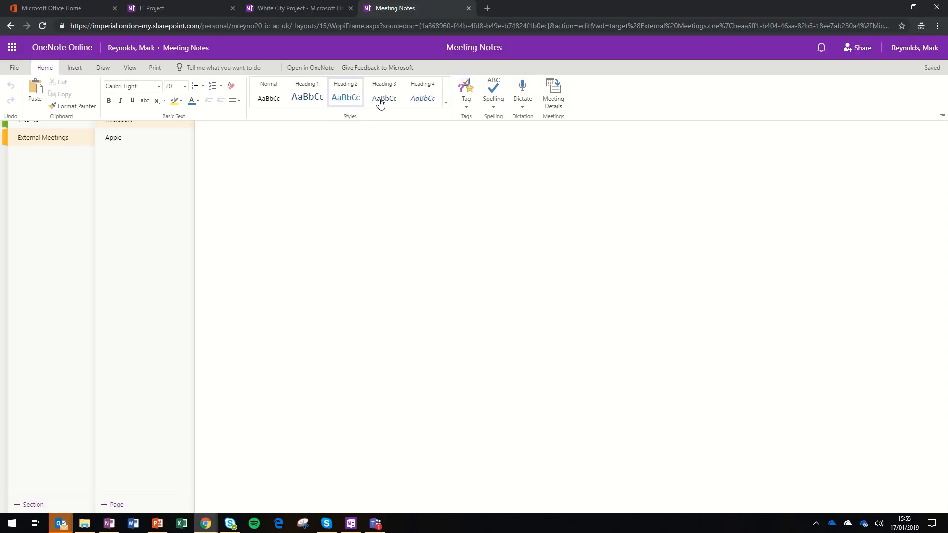
click(552, 92)
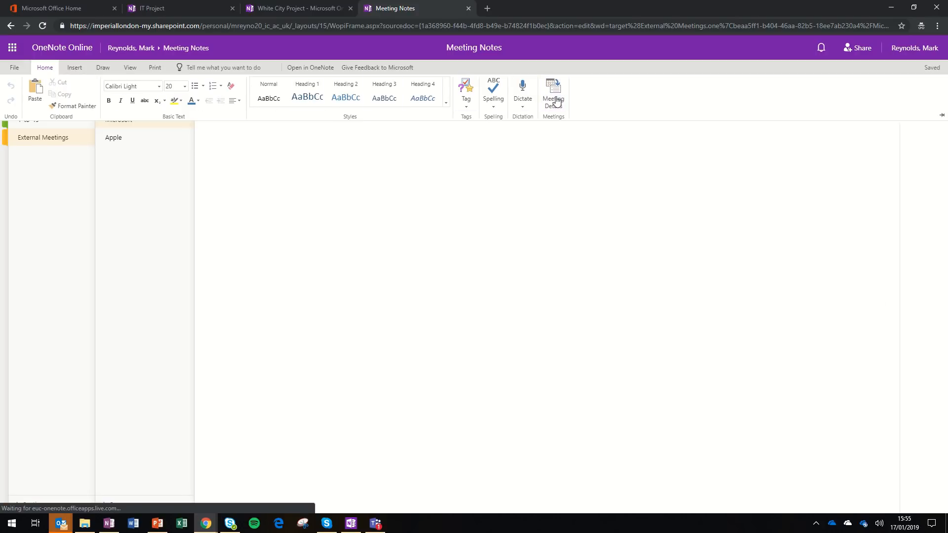
click(552, 94)
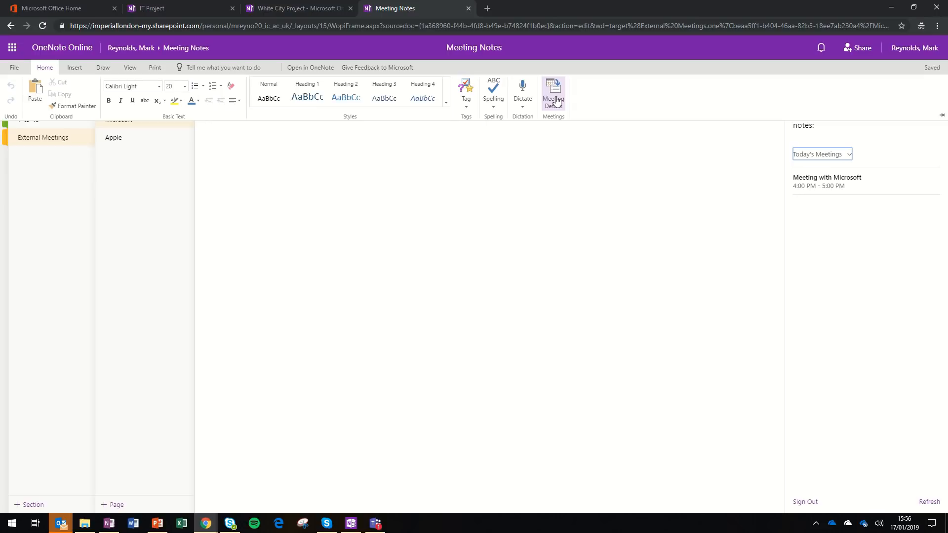
mouse_move(827, 183)
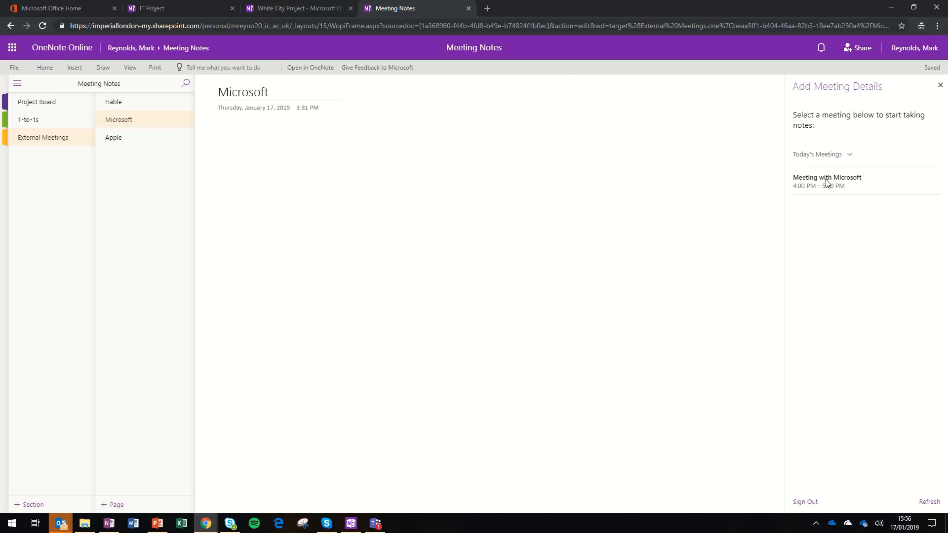
click(828, 182)
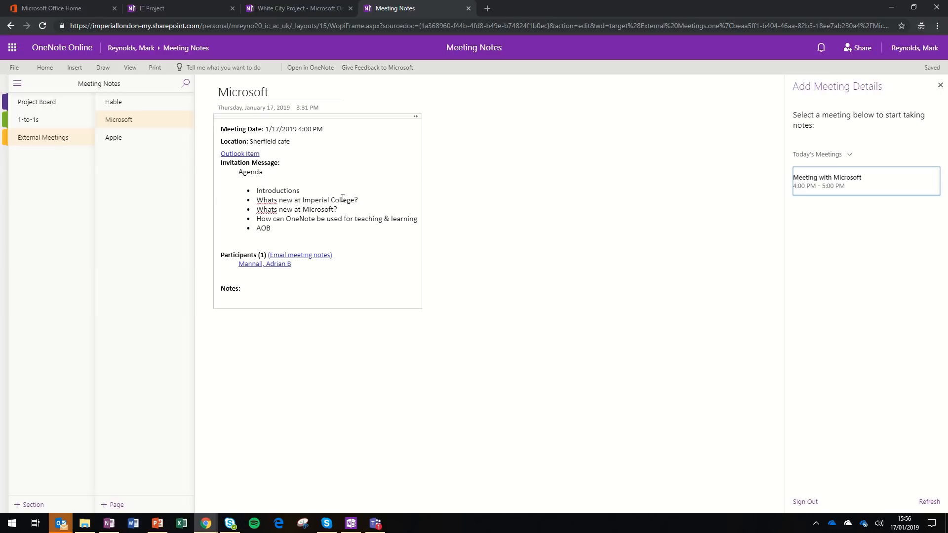
mouse_move(420, 184)
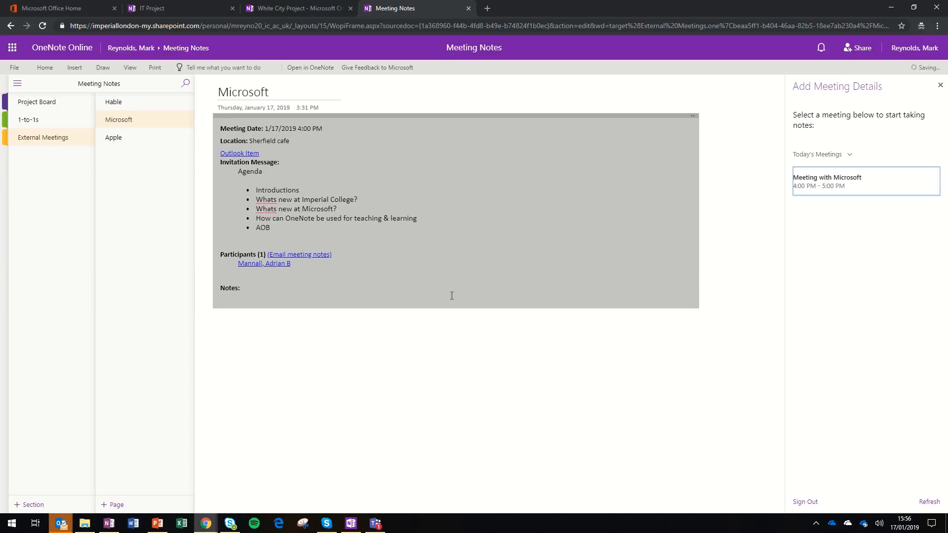
Write 'writing meeting notes here' after the Notes label.
click(254, 287)
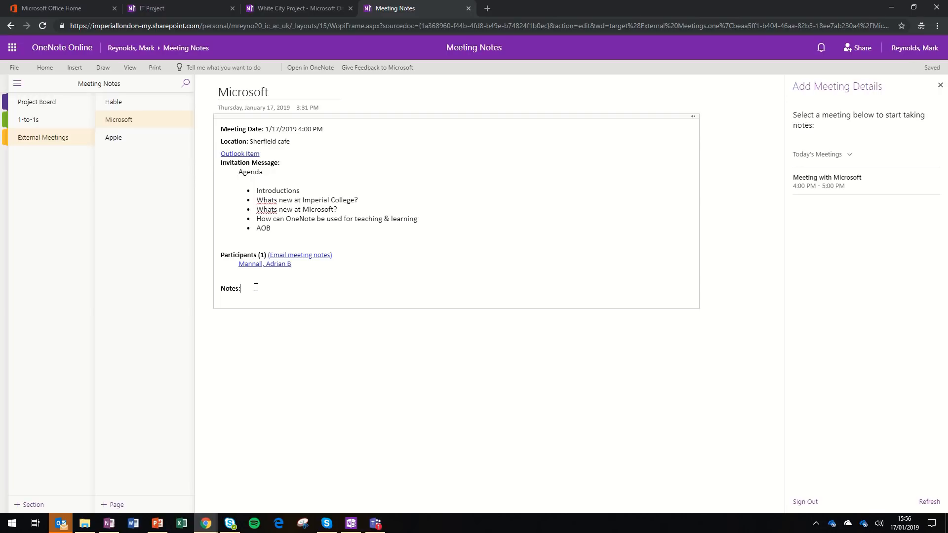
text(writing meet)
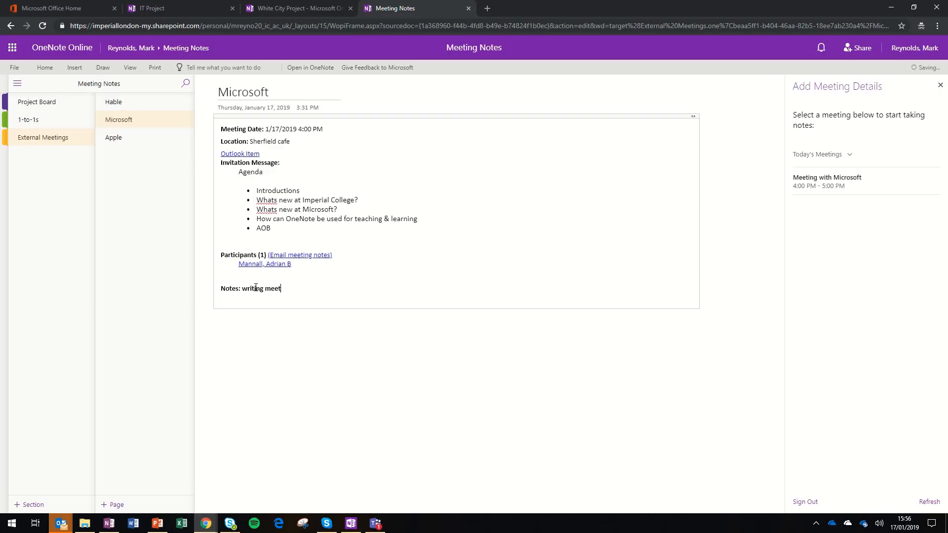
text(ng notes here)
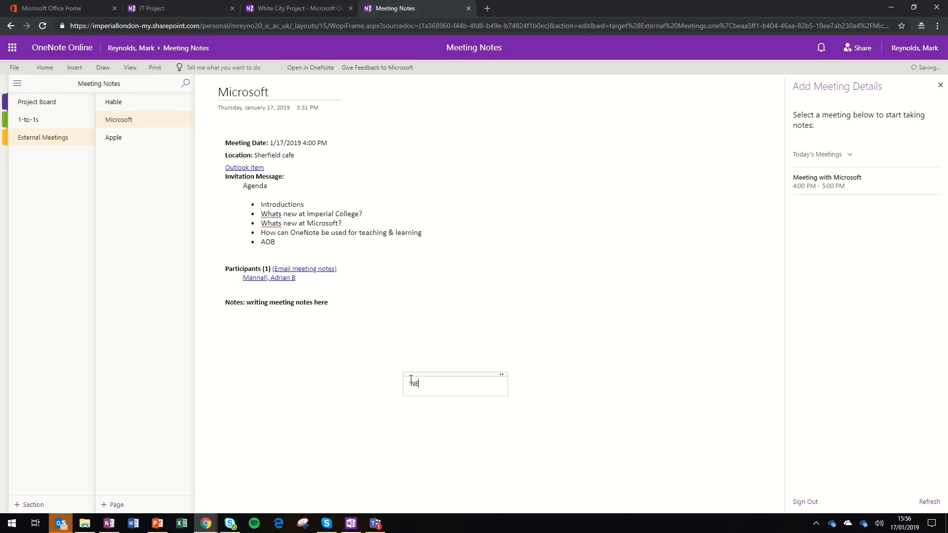
Add a 'NEW NOTE HERE' note, then a '3rd time lucky!' test note that is removed.
text(NEW NOTE HERE)
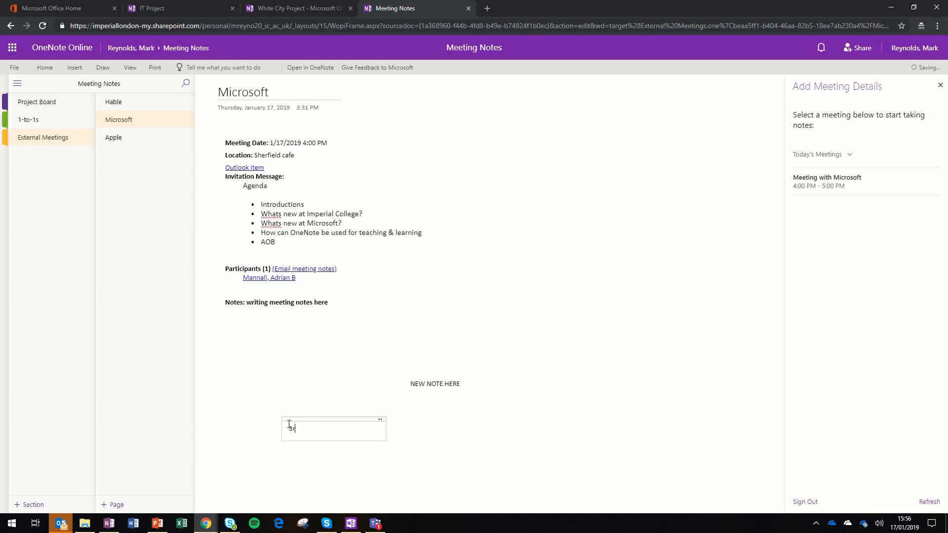
text(3rd time luck)
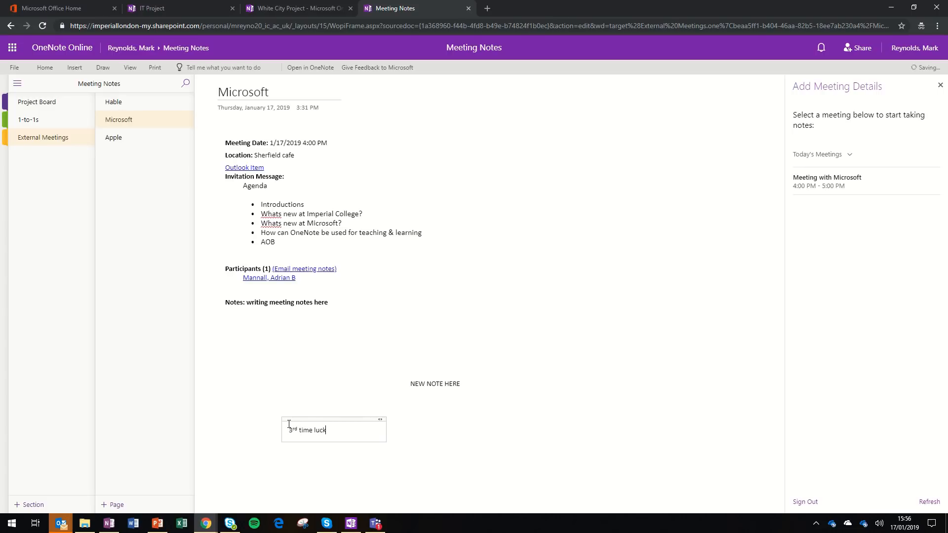
text(y!)
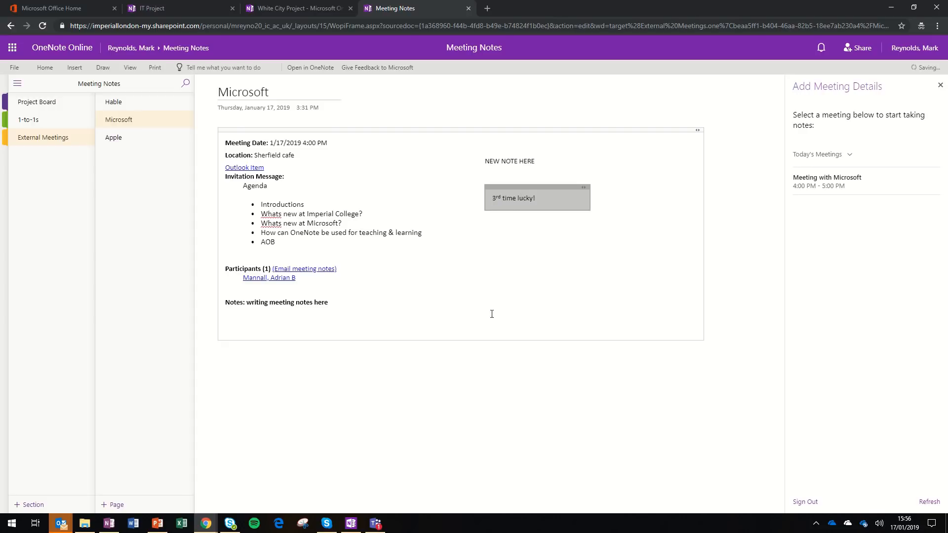
mouse_move(438, 425)
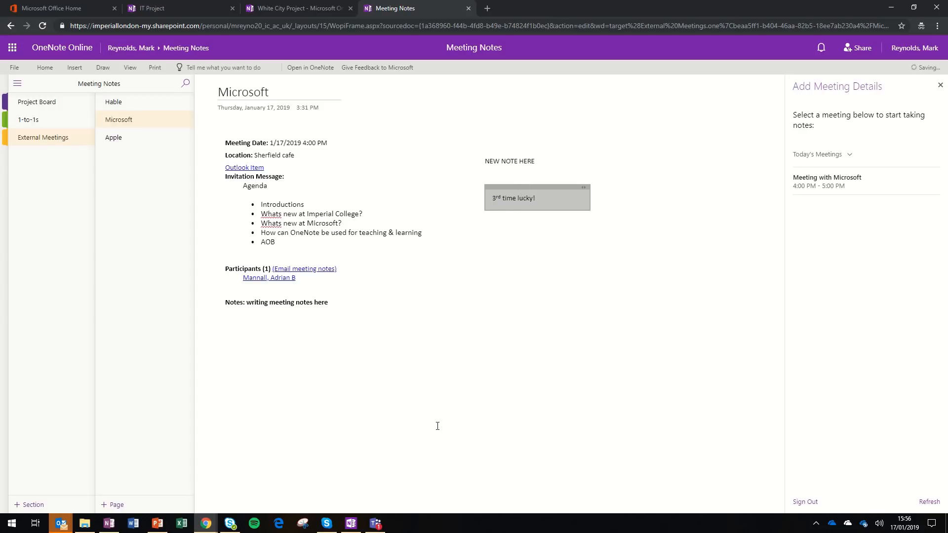
click(537, 186)
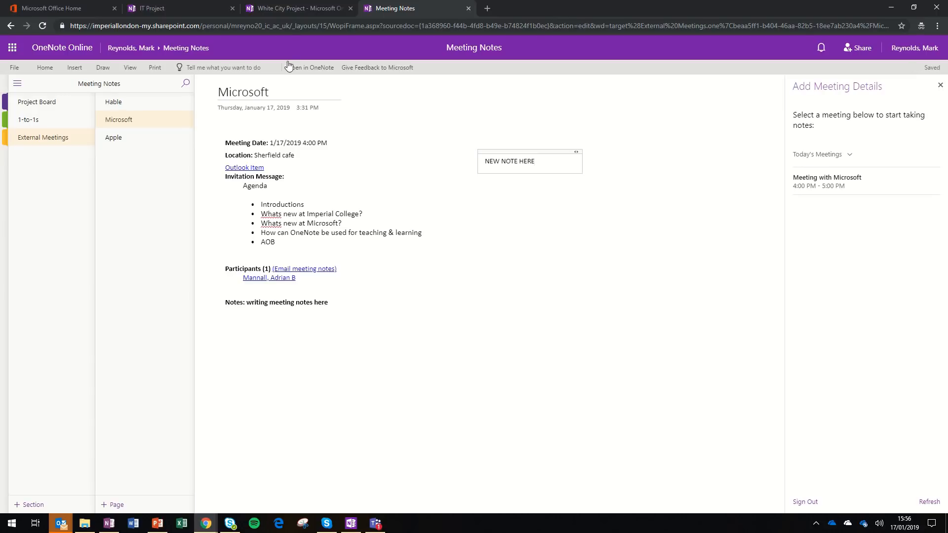
Switch to White City Project's Architect Concepts page and show the Insert commands.
click(296, 8)
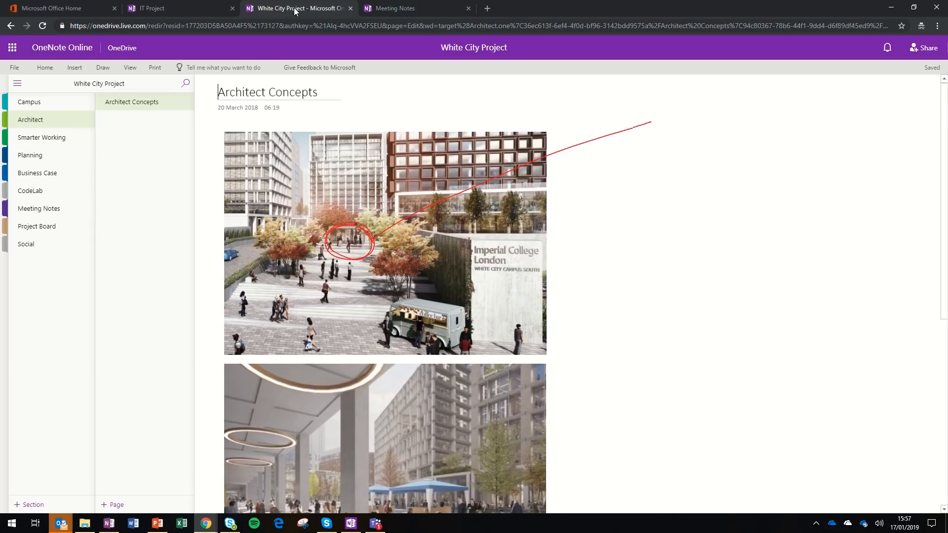
mouse_move(64, 158)
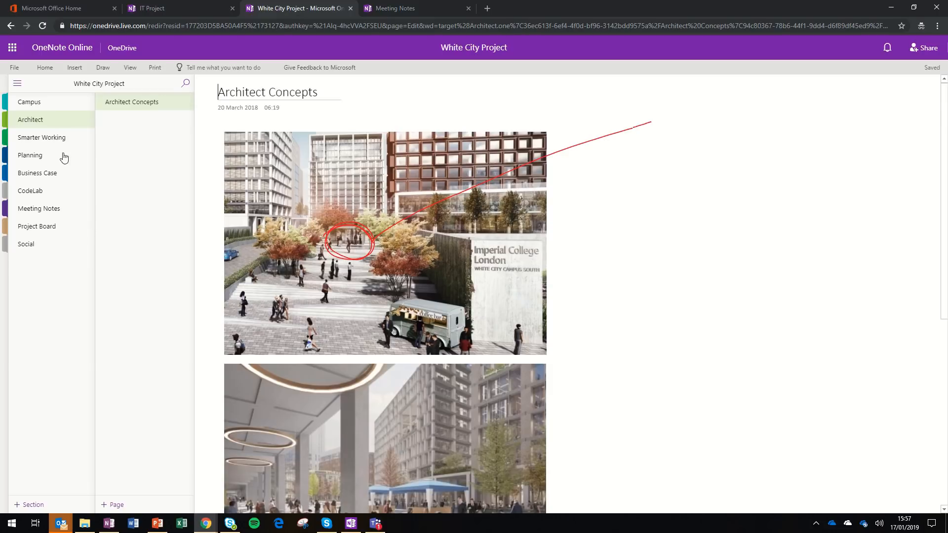
mouse_move(40, 220)
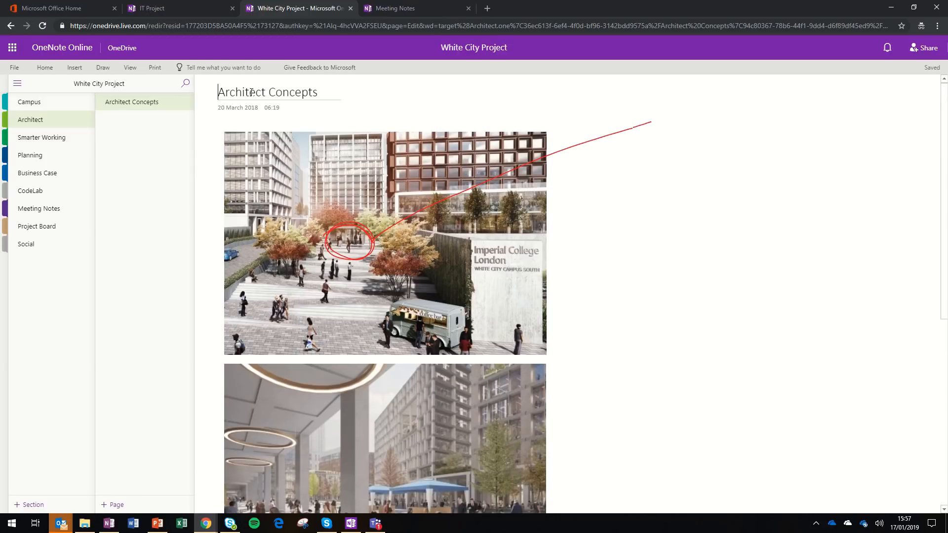
mouse_move(74, 68)
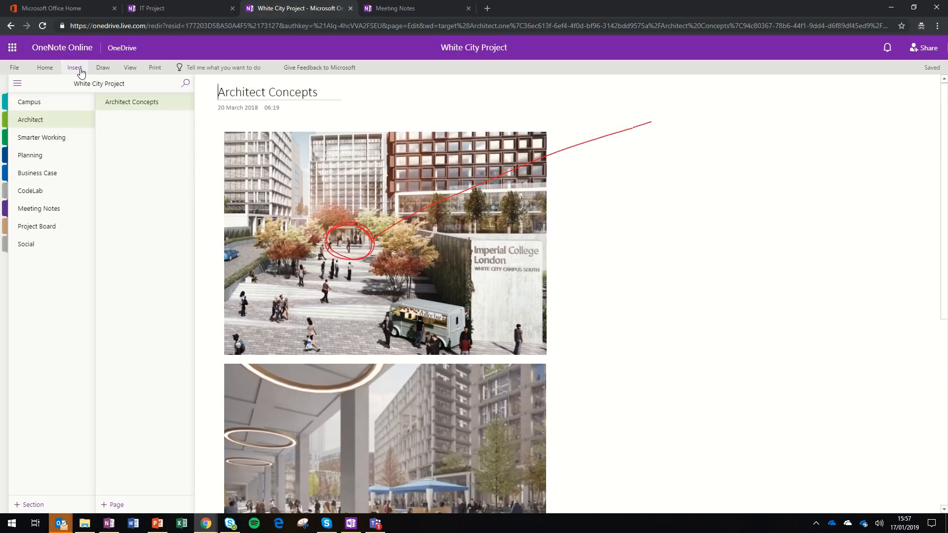
click(74, 67)
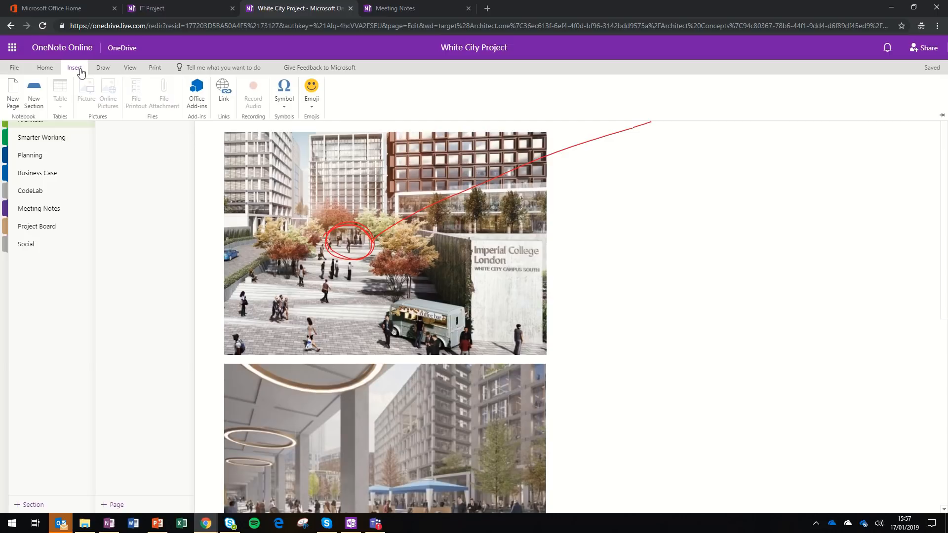
mouse_move(51, 90)
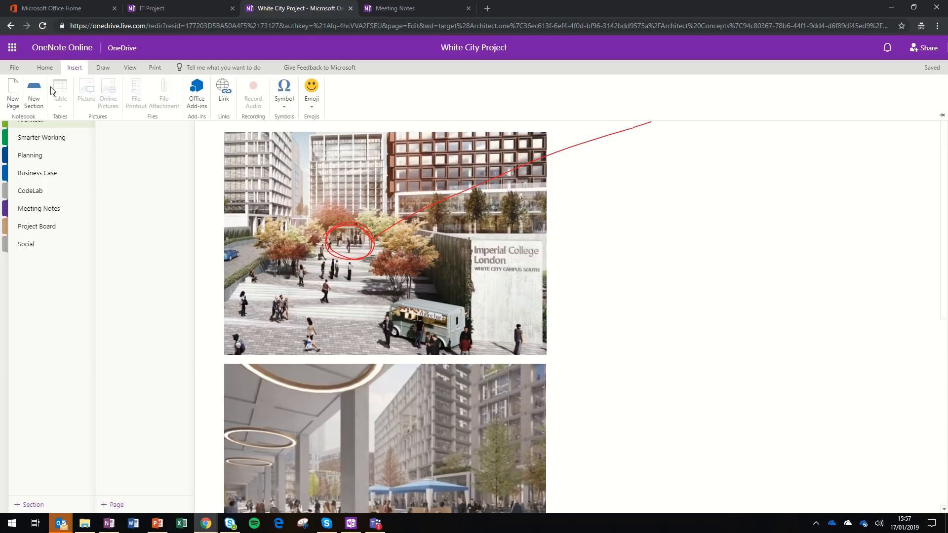
mouse_move(62, 100)
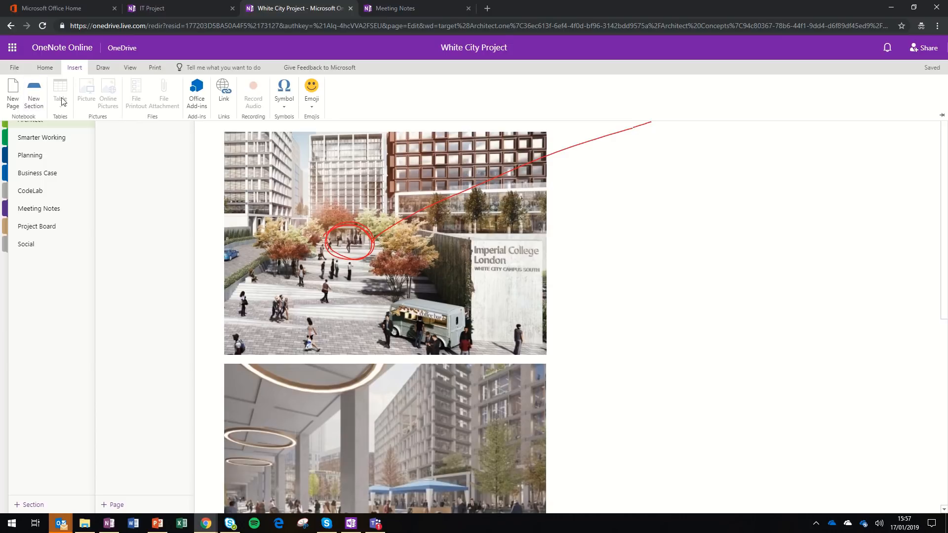
mouse_move(146, 100)
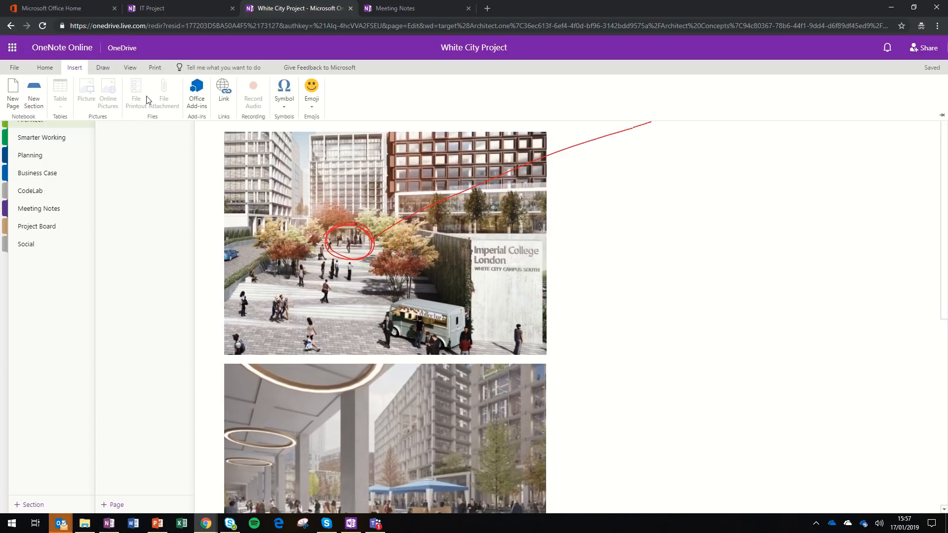
mouse_move(284, 97)
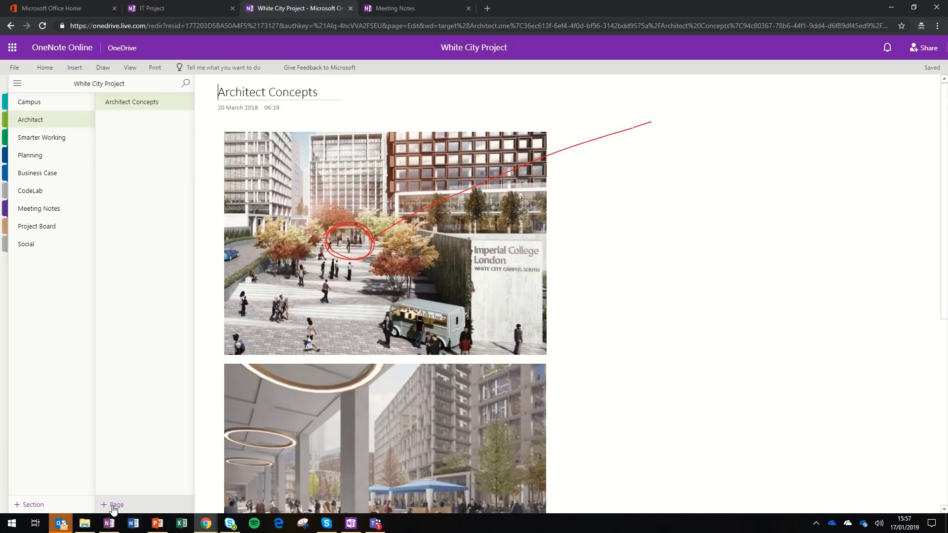
Create a new page titled Ideas in the Architect section and move into its body.
click(113, 504)
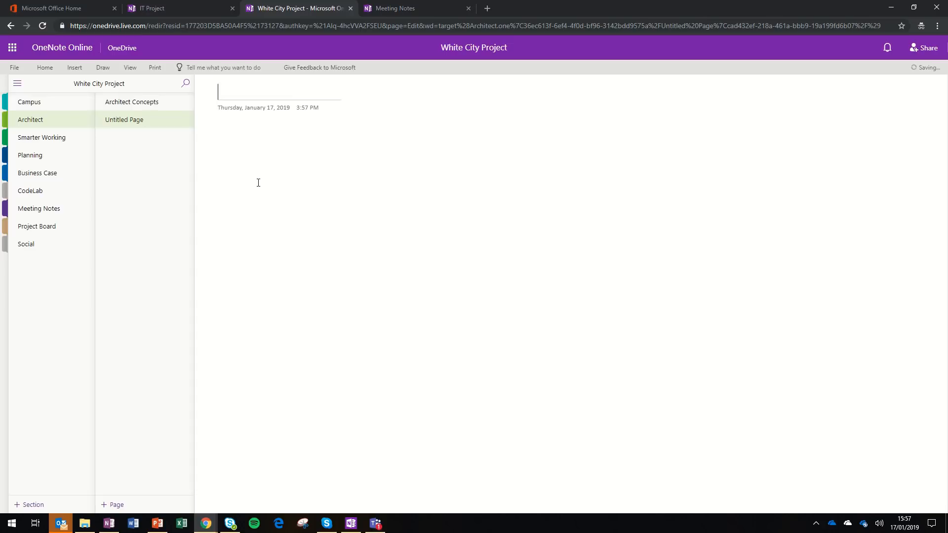
text(Ideas)
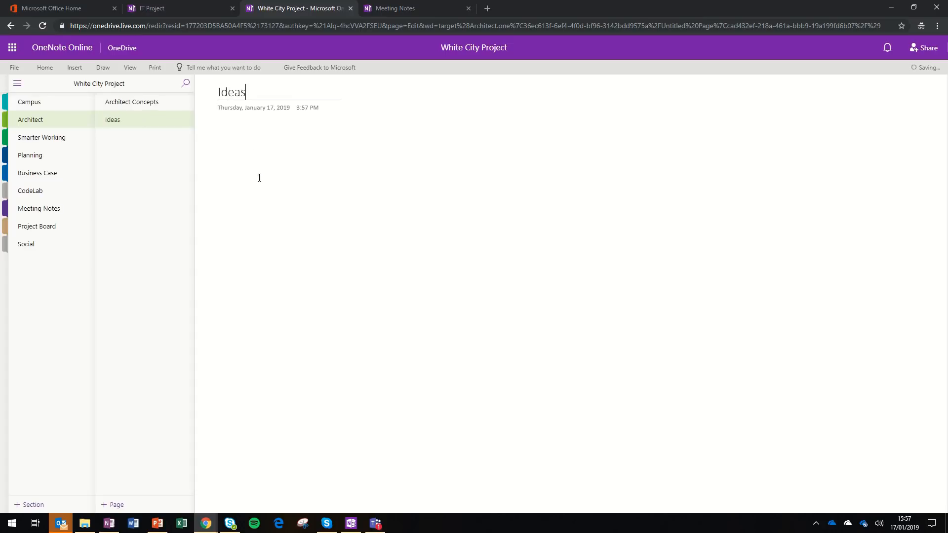
click(227, 136)
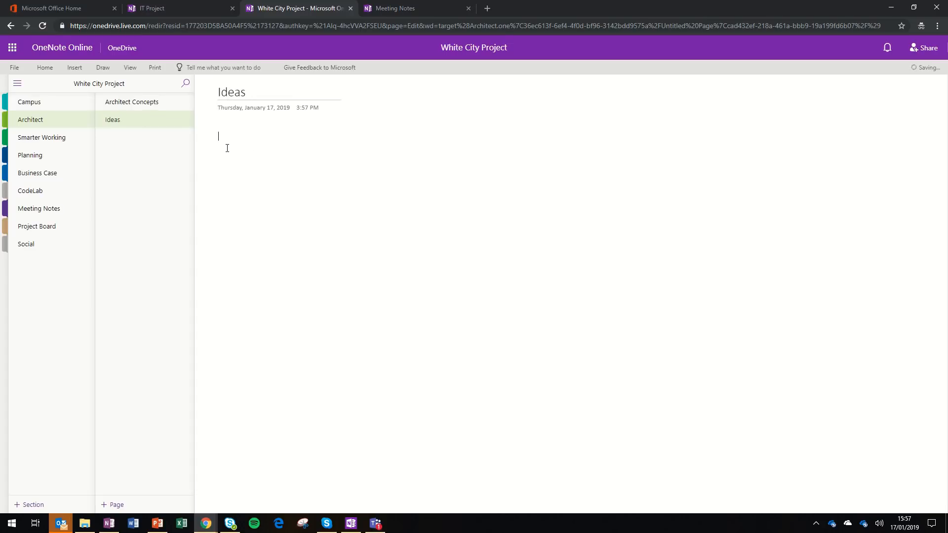
Start inserting a picture from a file onto the Ideas page.
click(74, 67)
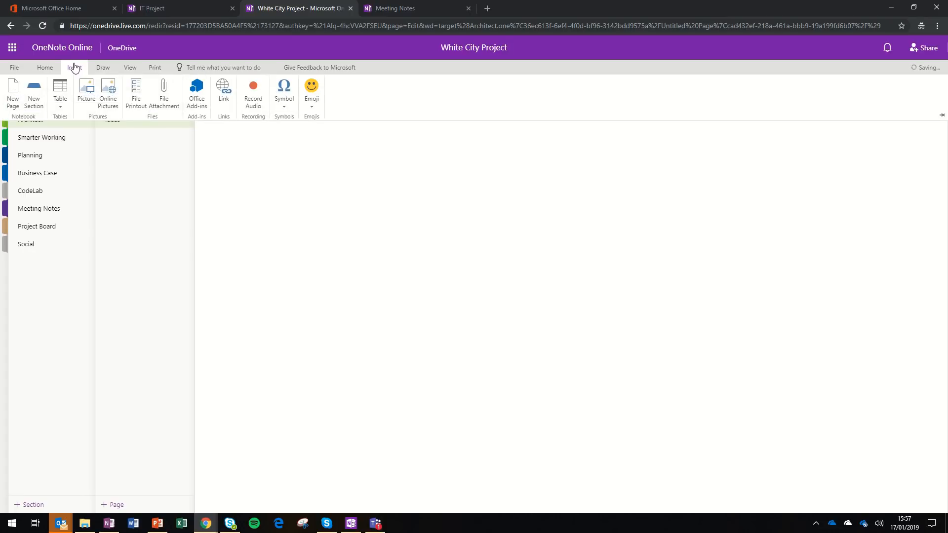
click(86, 92)
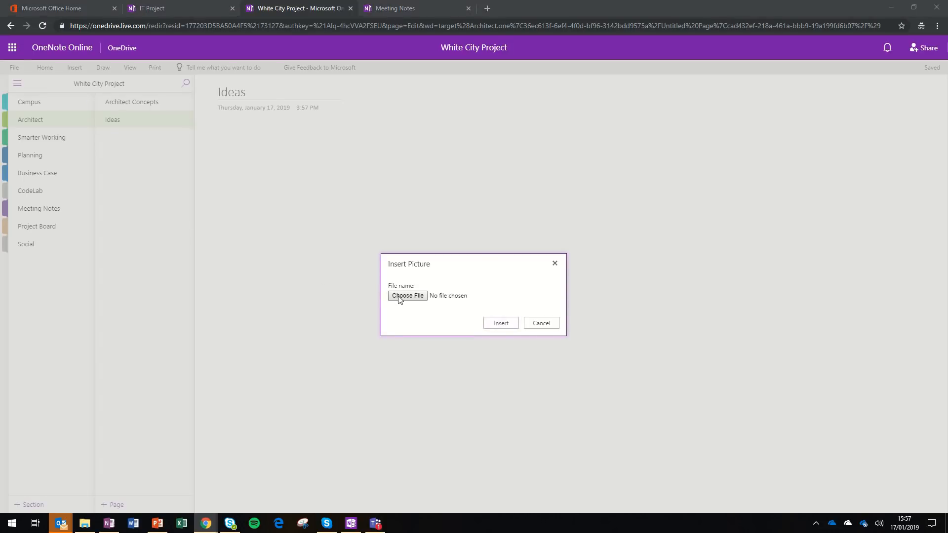
click(407, 296)
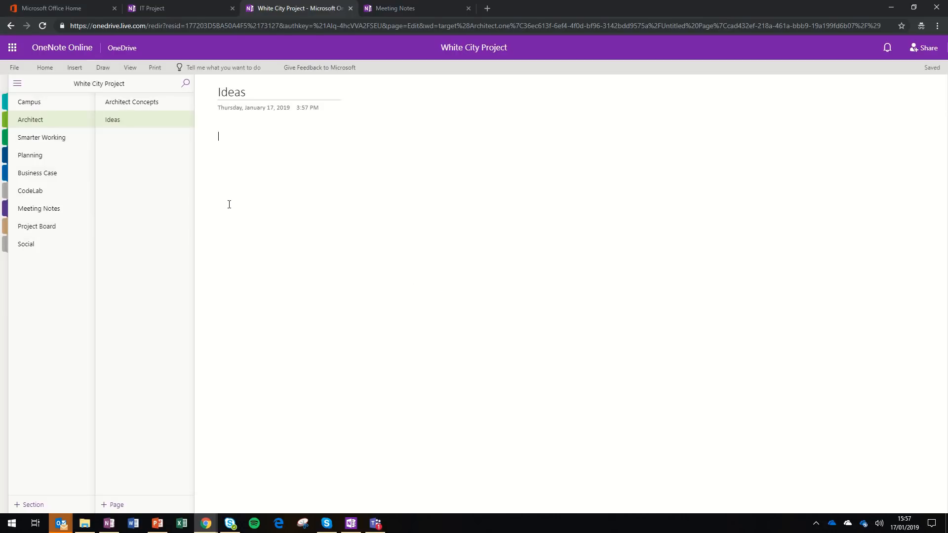
Search Bing online pictures for imperial college and insert the panoramic campus lawn photo.
click(74, 67)
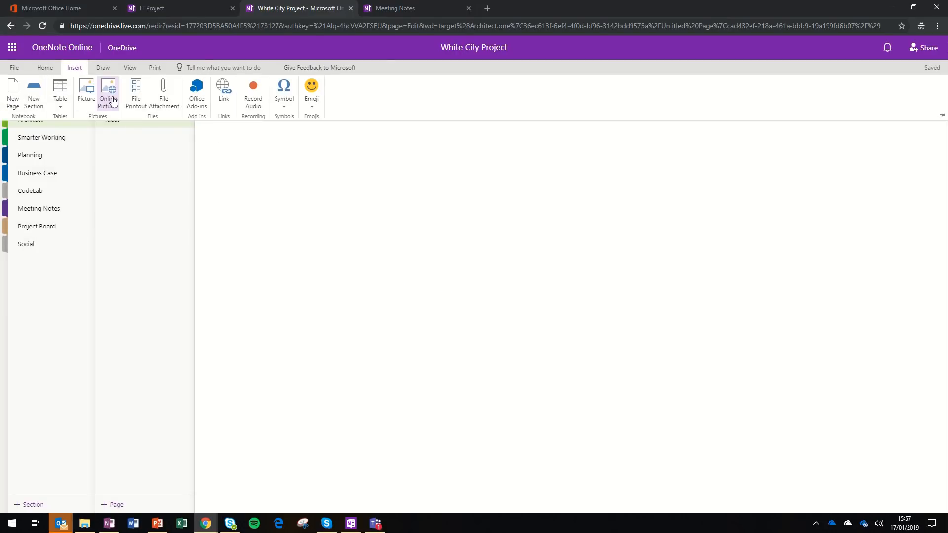
click(110, 94)
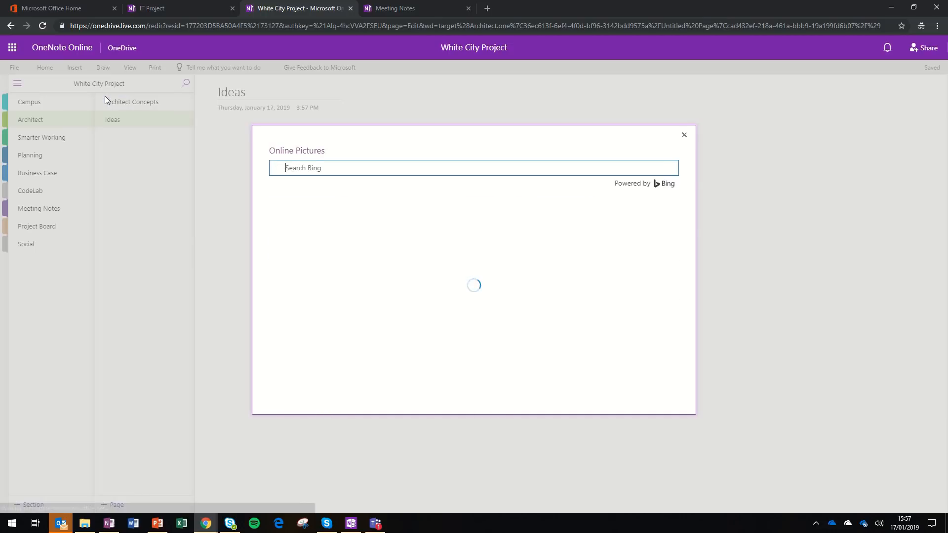
text(imperial college)
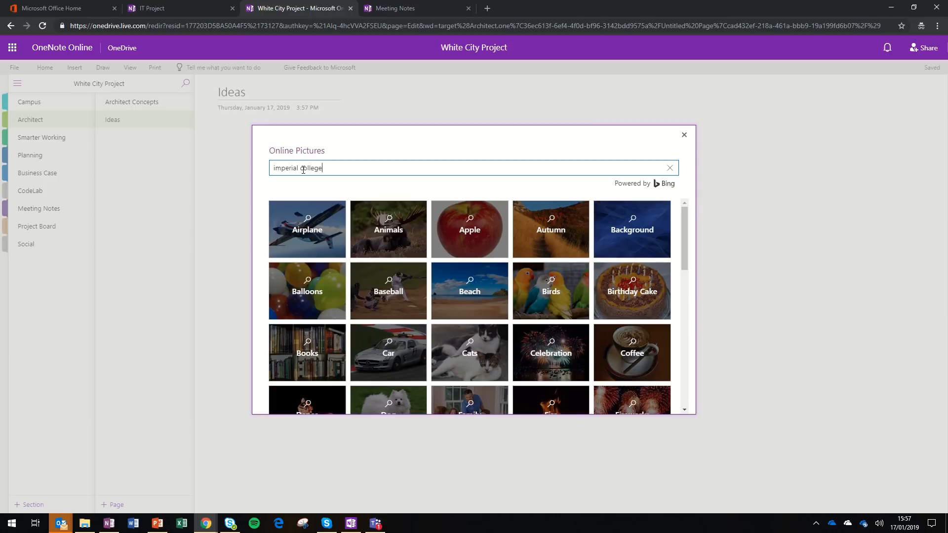
key(Return)
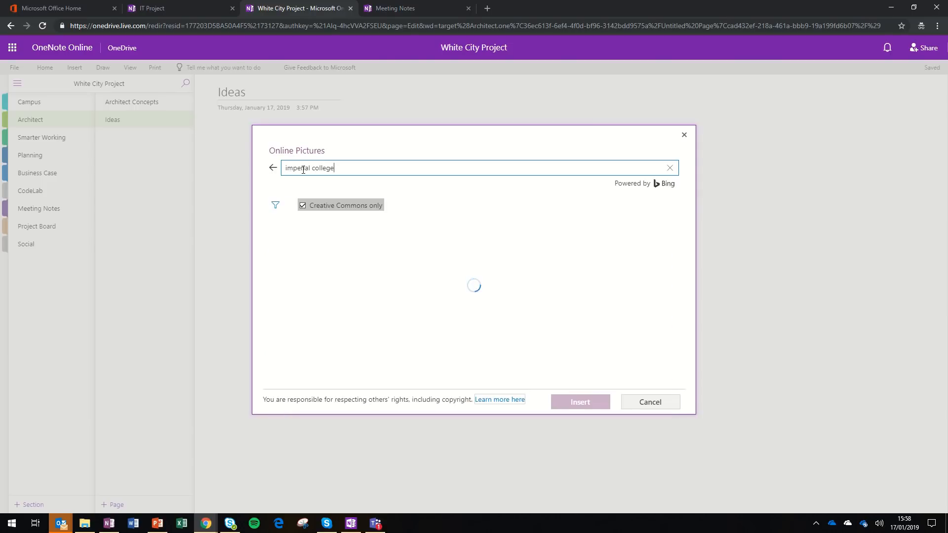
key(Return)
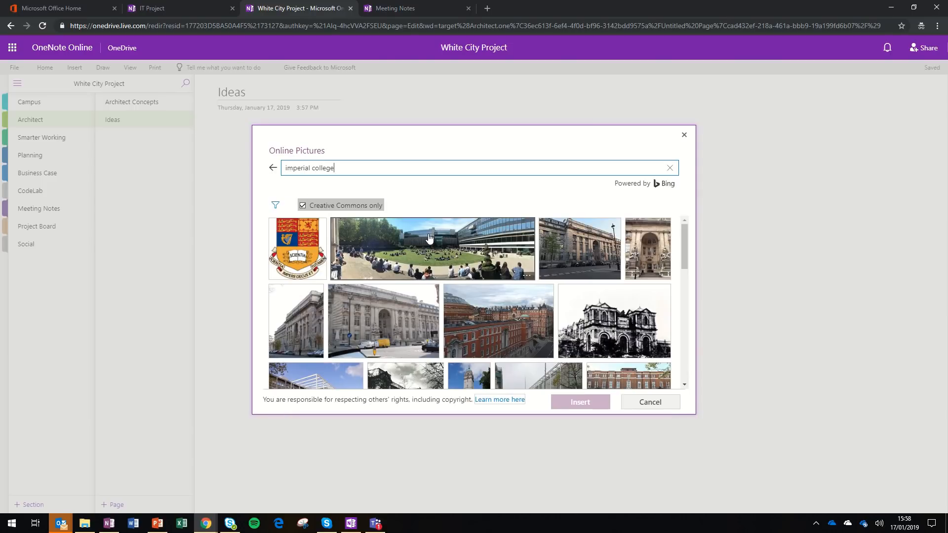
click(579, 402)
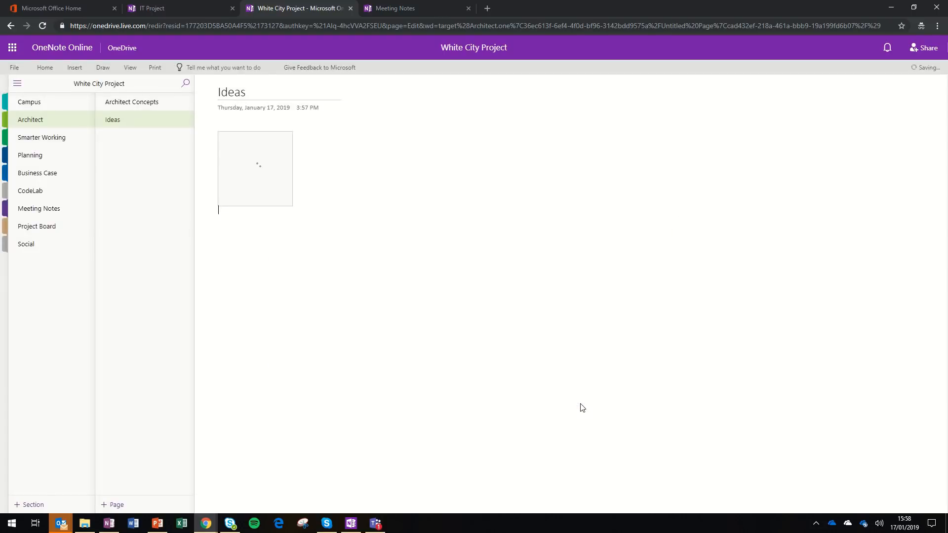
mouse_move(328, 328)
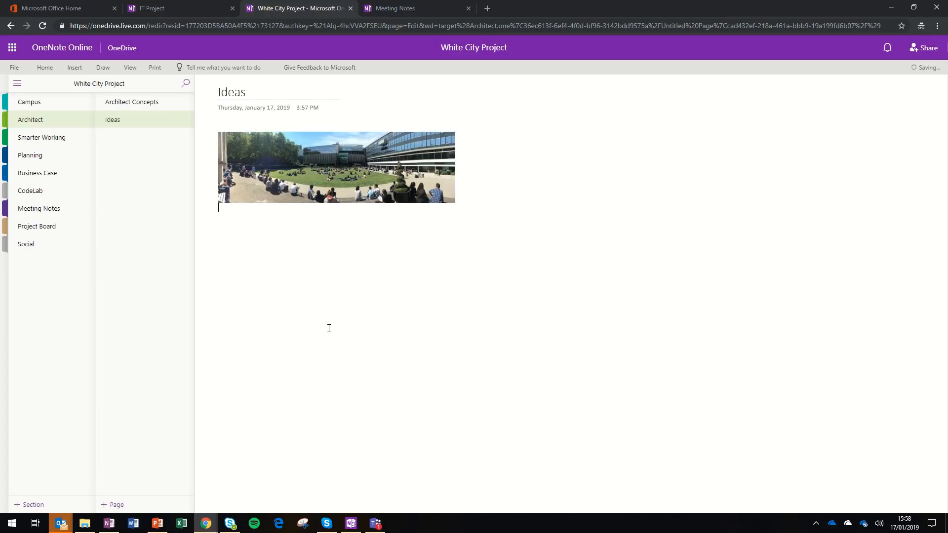
Attach ITLT Experiments.docx as a file attachment below the campus photo.
click(74, 67)
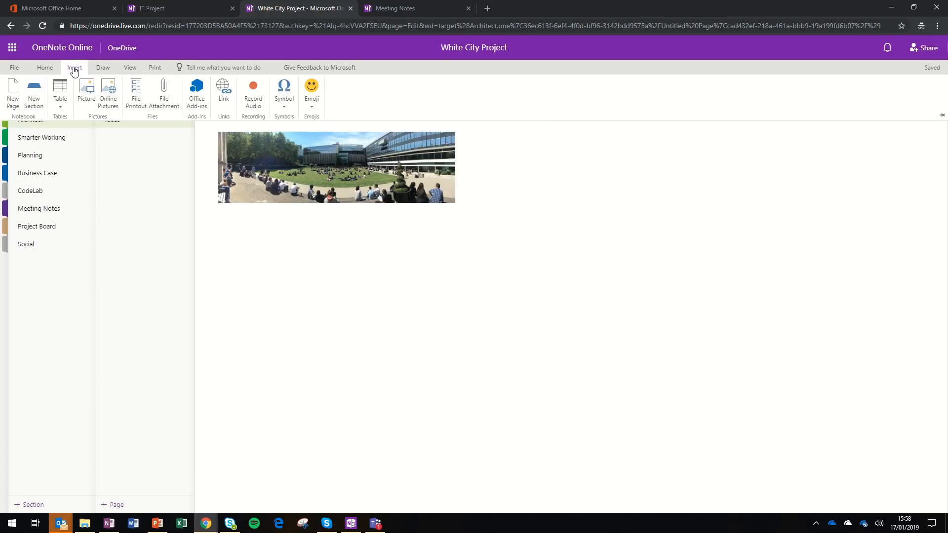
mouse_move(163, 94)
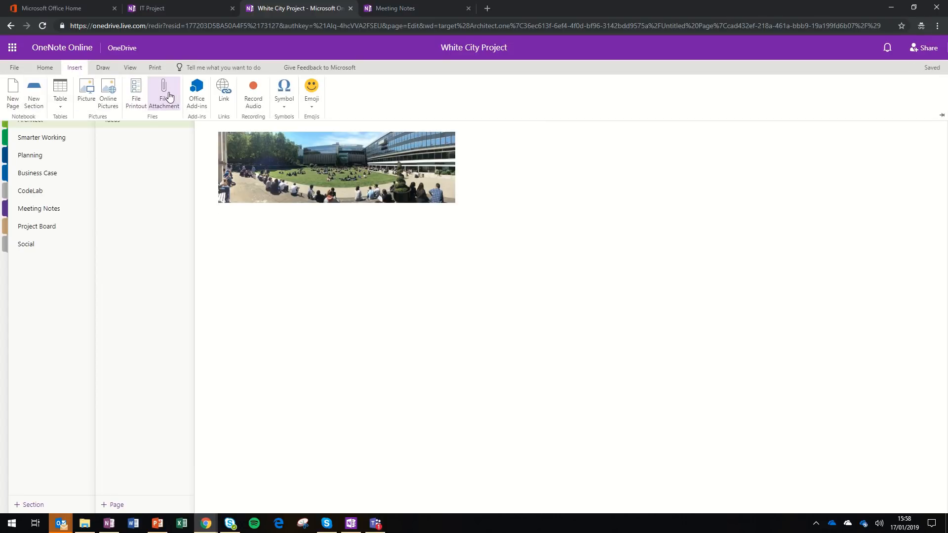
click(163, 93)
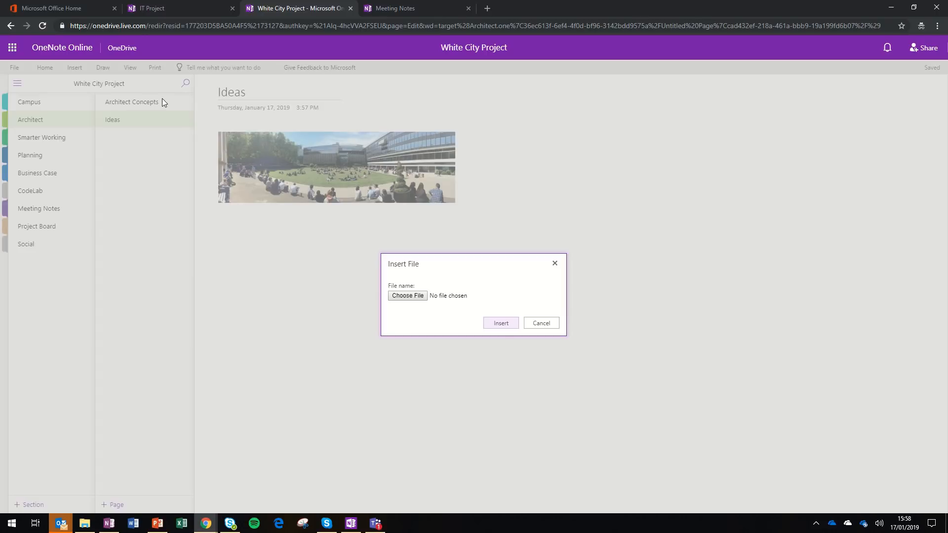
click(406, 295)
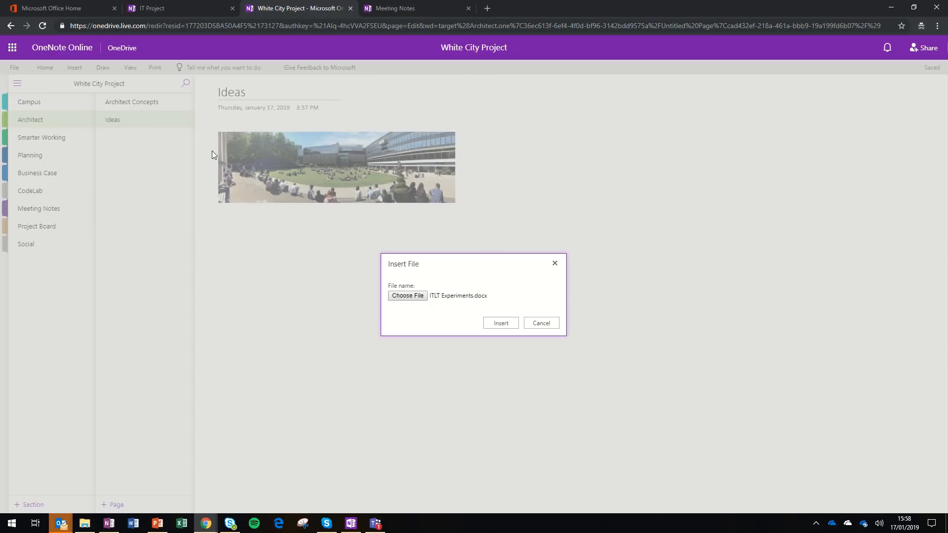
mouse_move(426, 327)
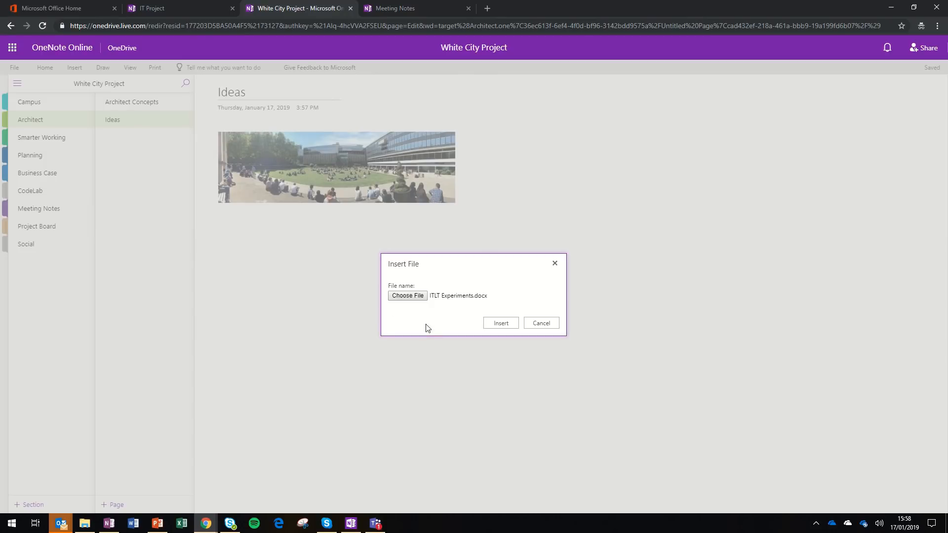
click(500, 323)
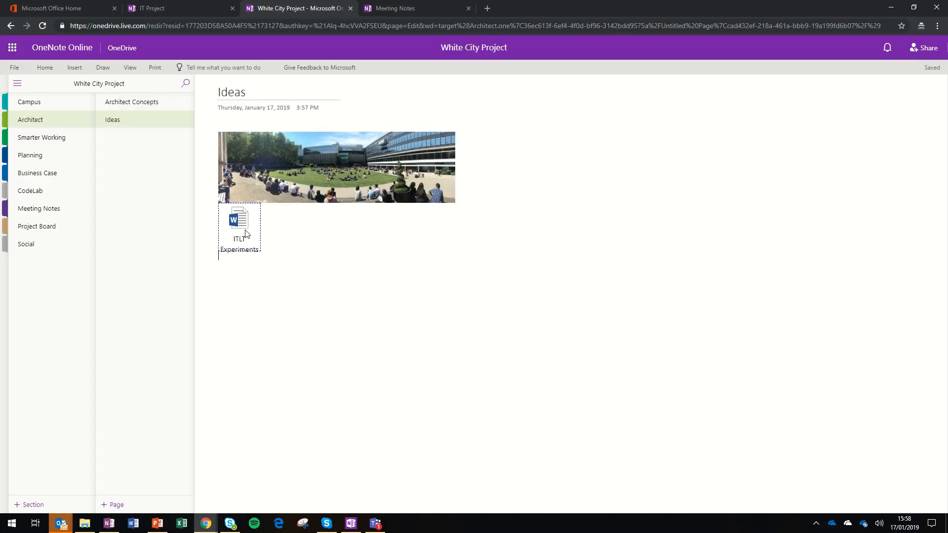
click(214, 296)
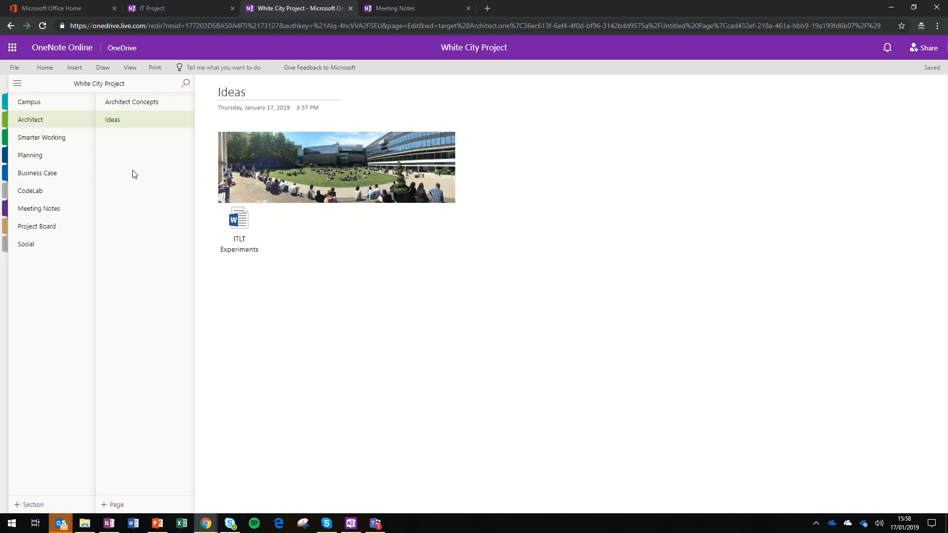
Insert a file printout of ITLT Experiments.docx showing the Virtual Kitchen Table content.
click(74, 67)
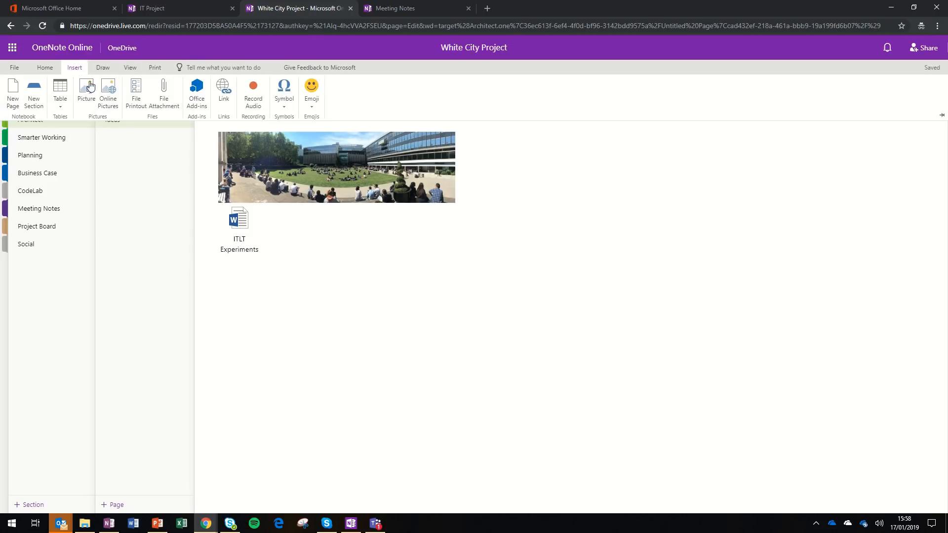
click(136, 94)
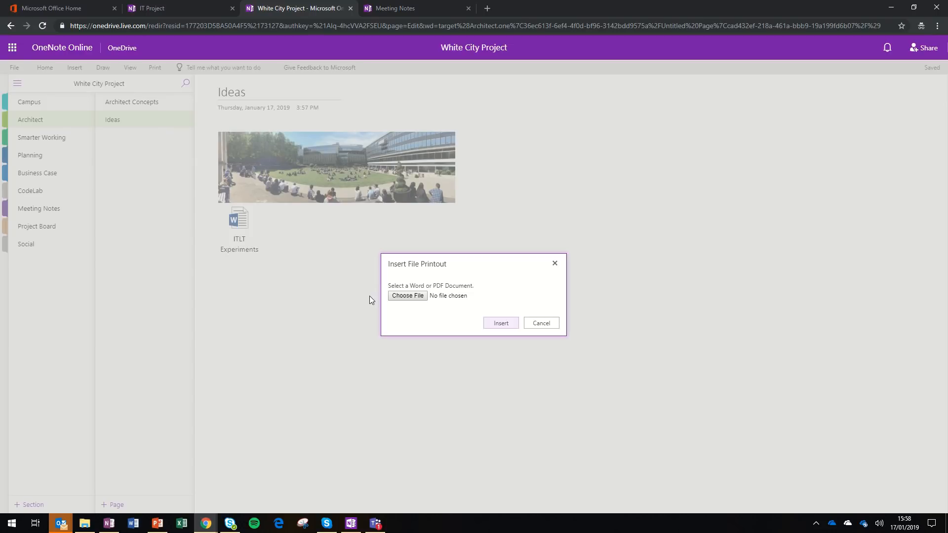
click(407, 295)
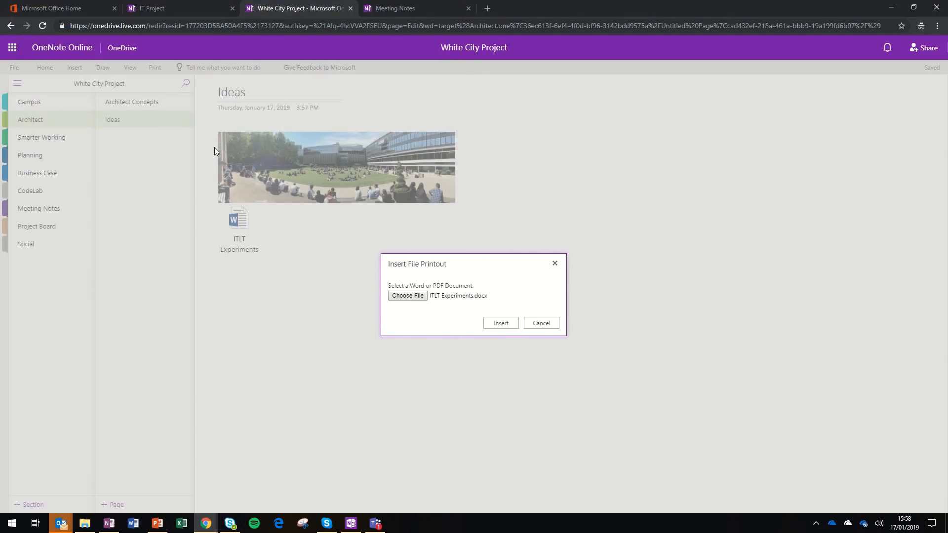
click(499, 322)
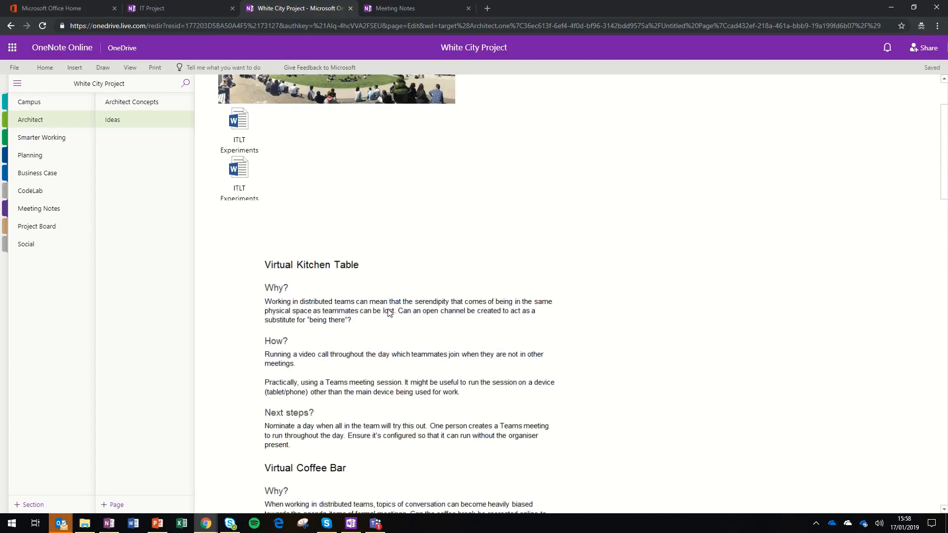
mouse_move(324, 332)
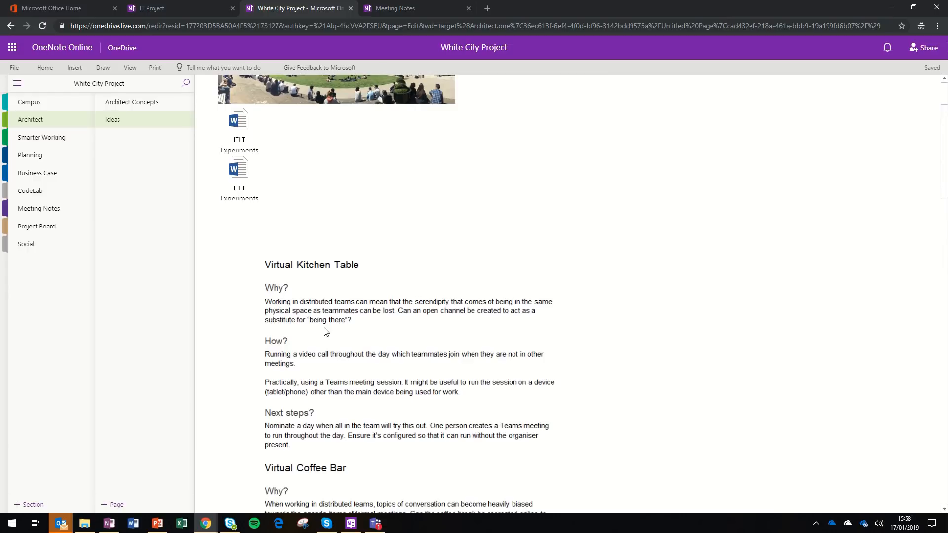
mouse_move(127, 141)
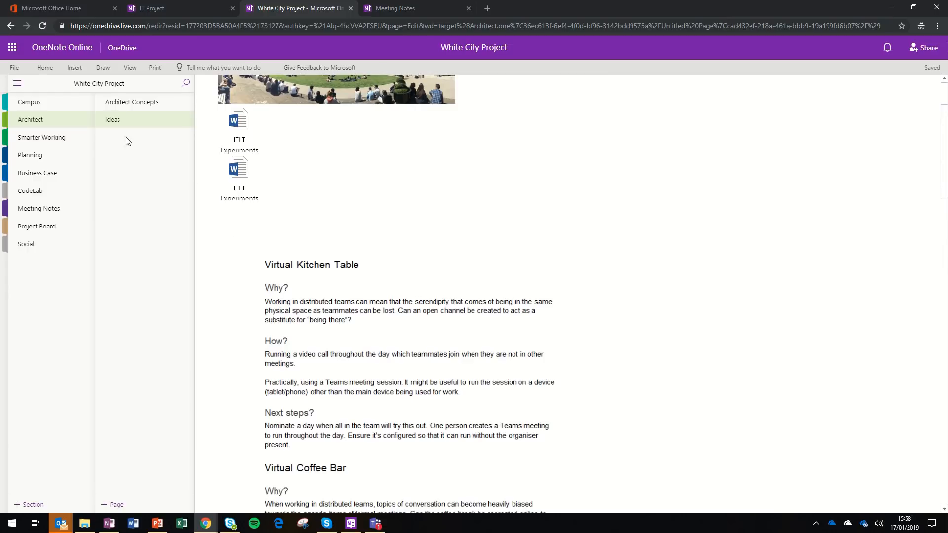
click(74, 68)
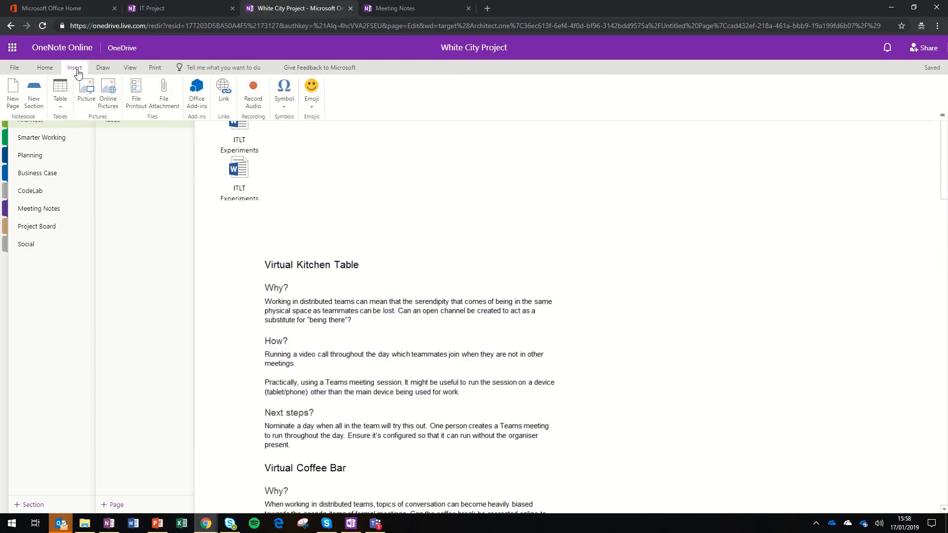
mouse_move(83, 70)
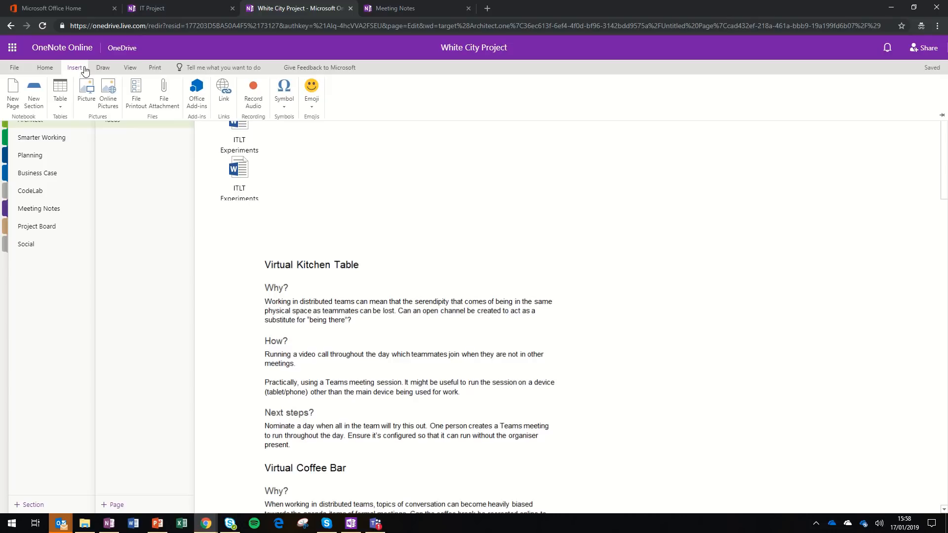
Mark text on the Virtual Kitchen Table printout with the yellow highlighter from the Draw tools.
click(101, 68)
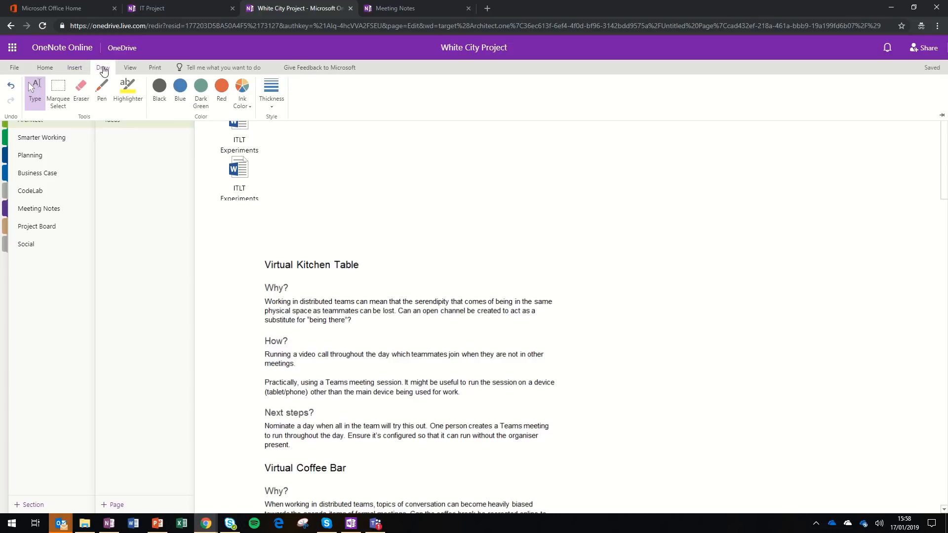
click(127, 91)
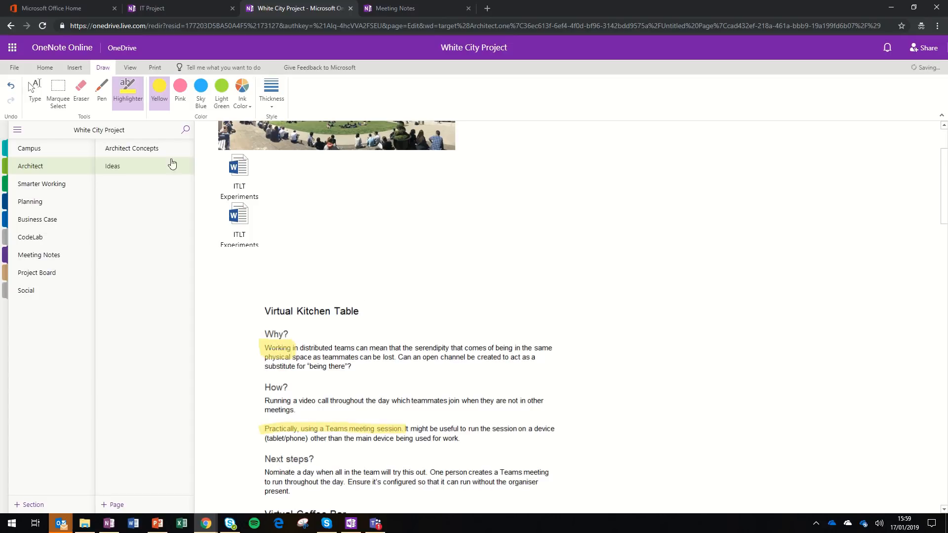
click(100, 87)
text(one)
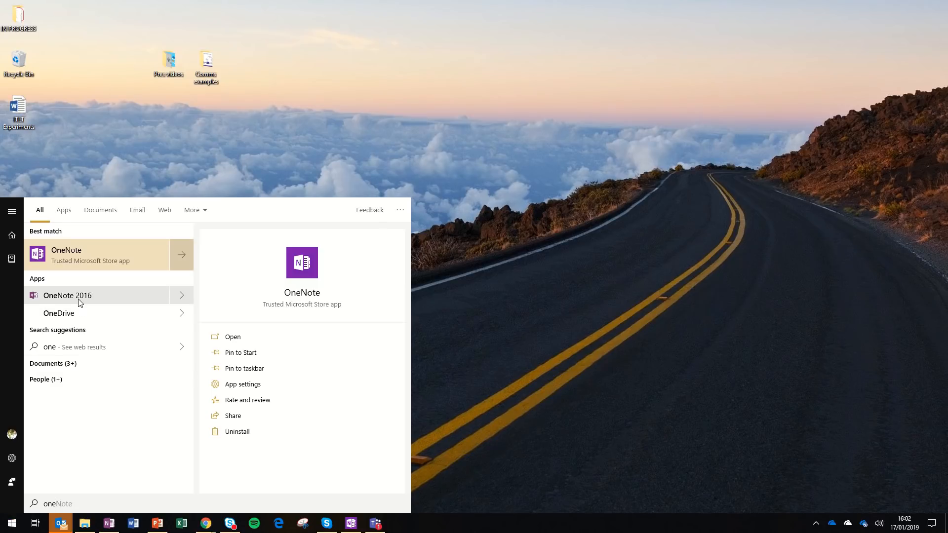
mouse_move(106, 267)
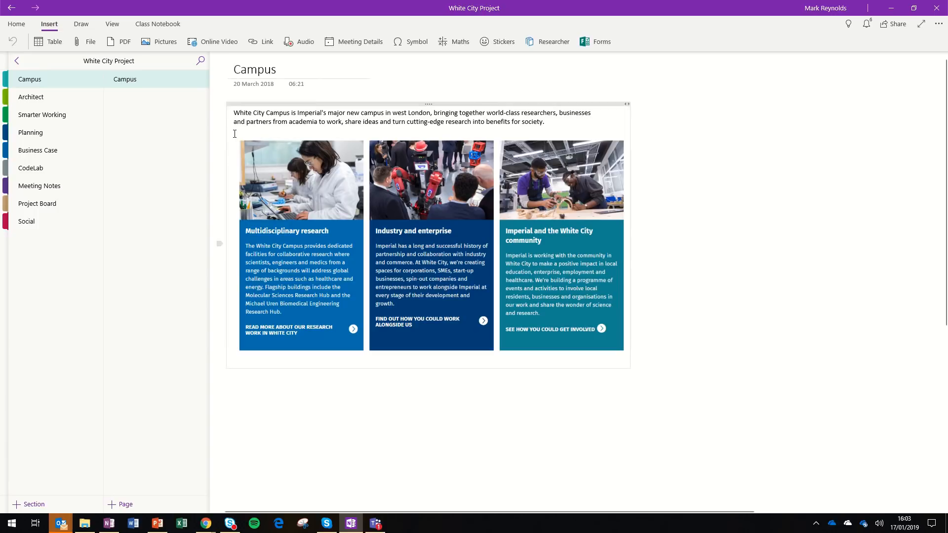
mouse_move(298, 41)
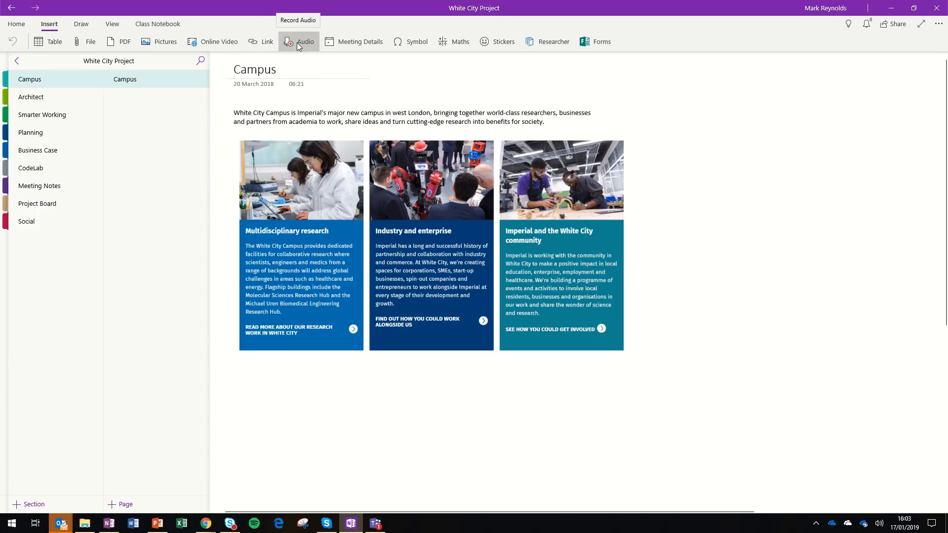
Record a short audio clip onto the Campus page and stop the recording.
click(299, 41)
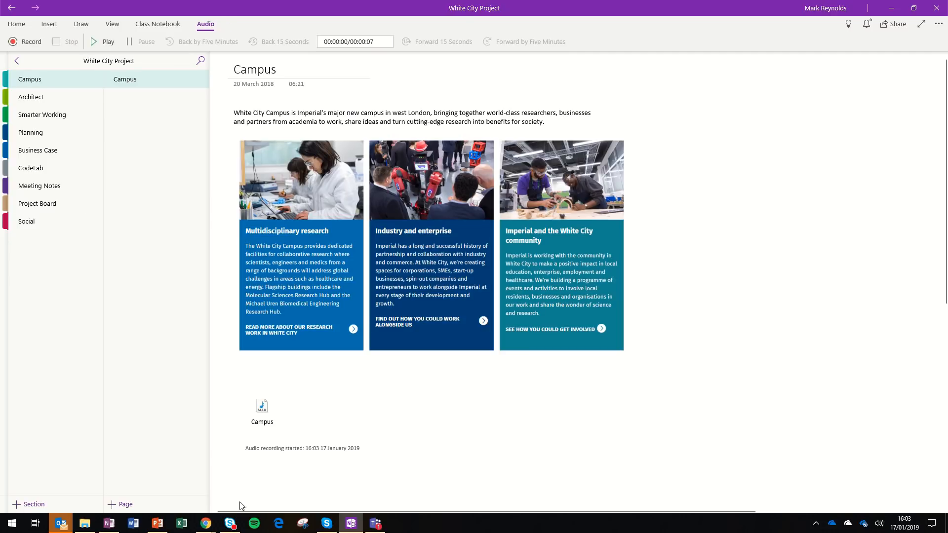
click(261, 406)
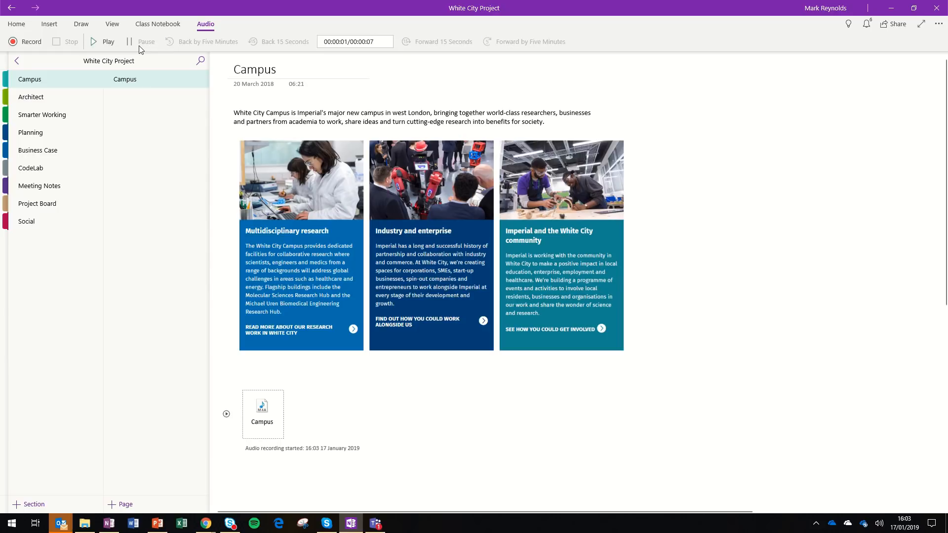
click(157, 24)
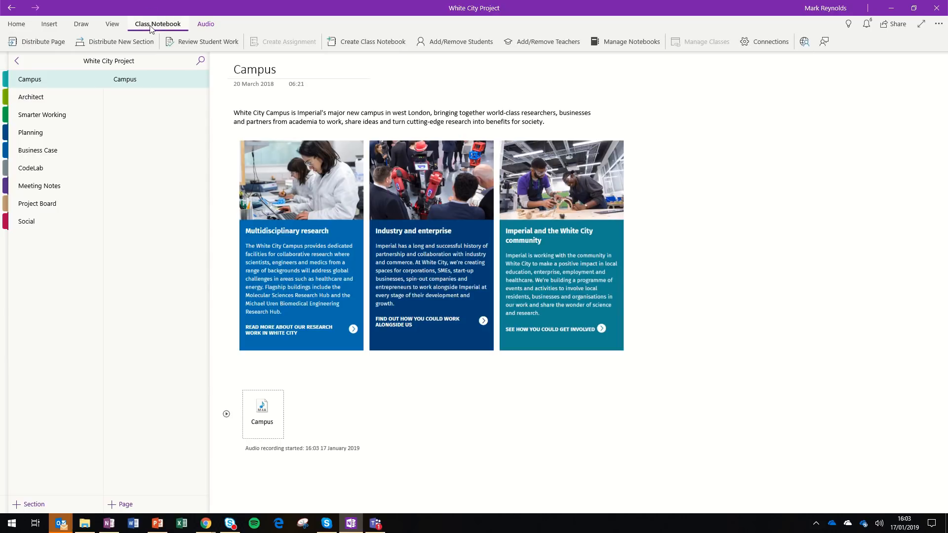
mouse_move(115, 41)
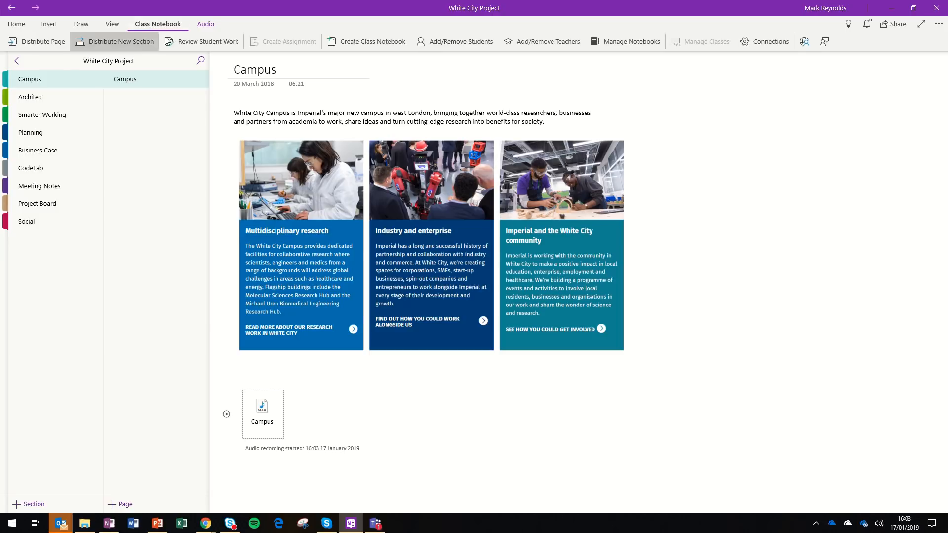
mouse_move(371, 42)
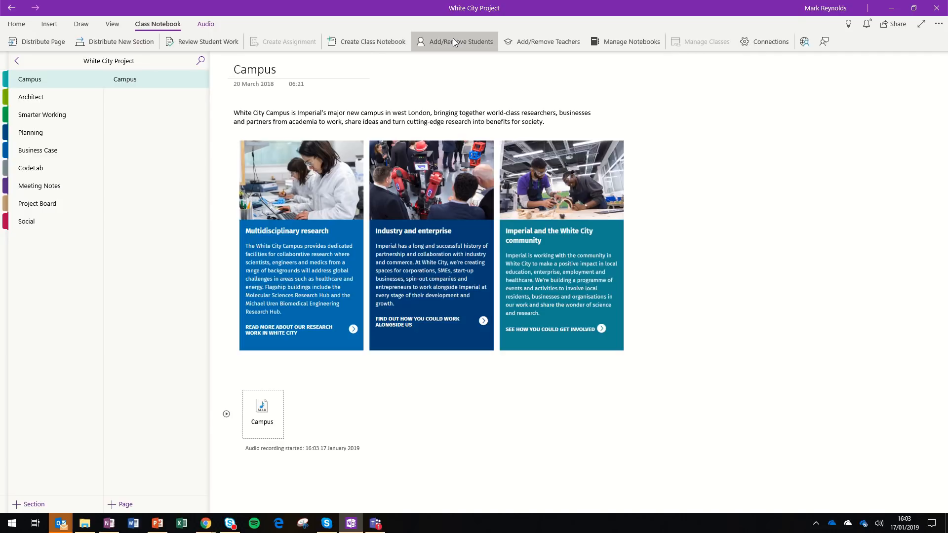
mouse_move(202, 42)
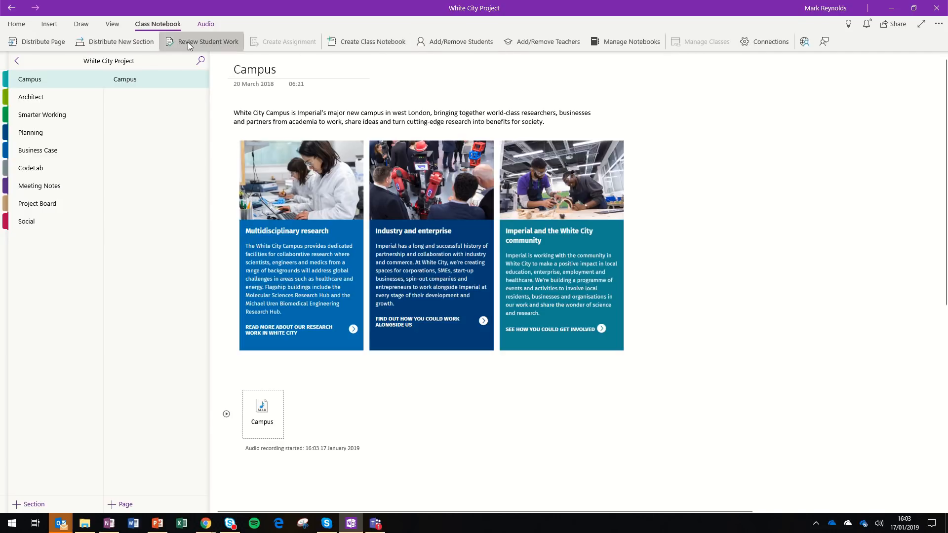
mouse_move(398, 390)
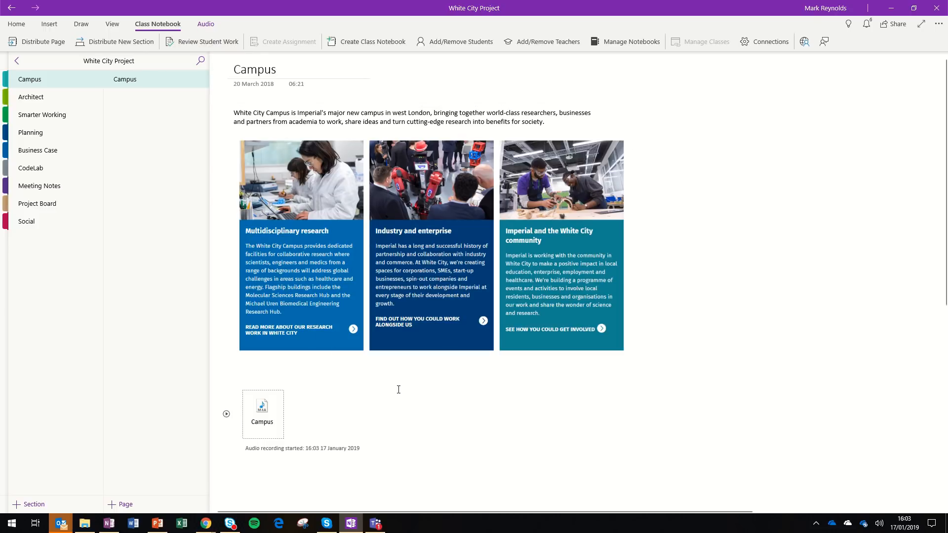
text(www)
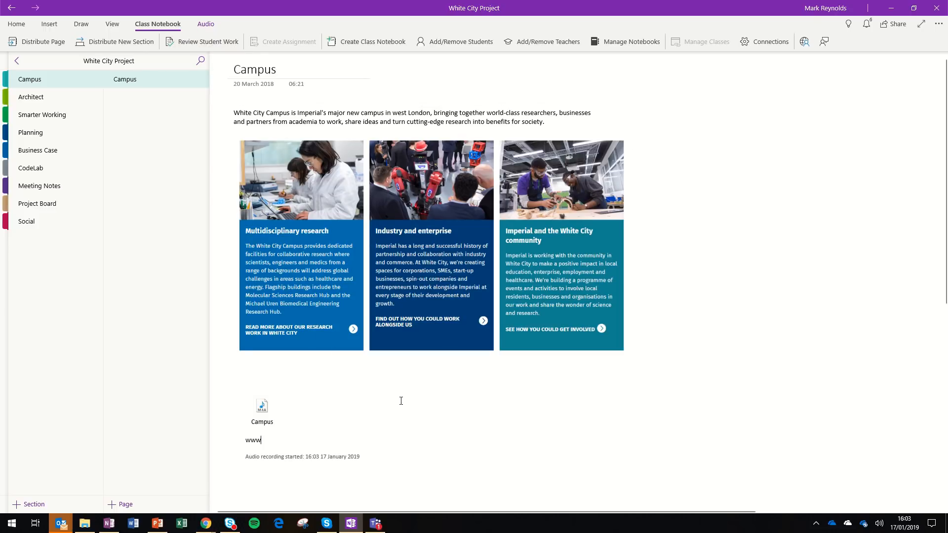
text(.ont)
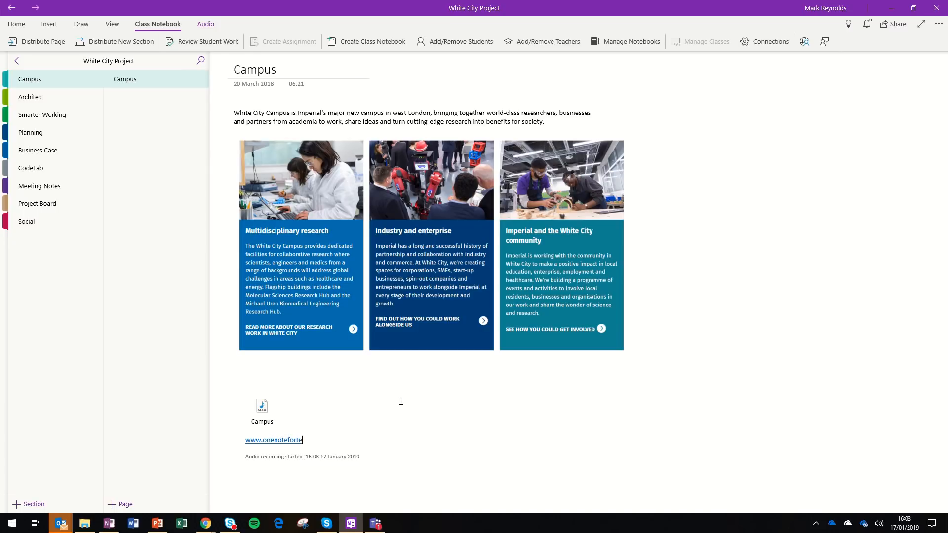
text(achers.com)
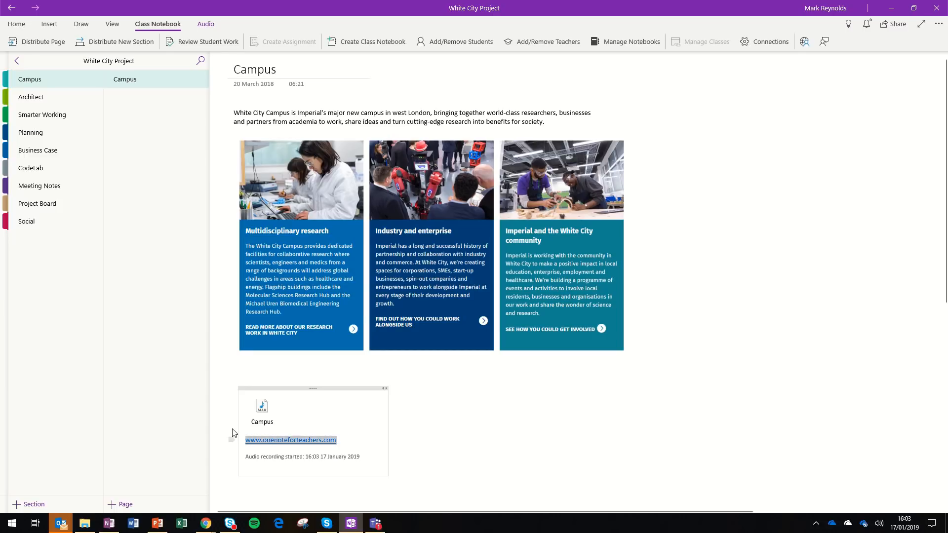
click(16, 24)
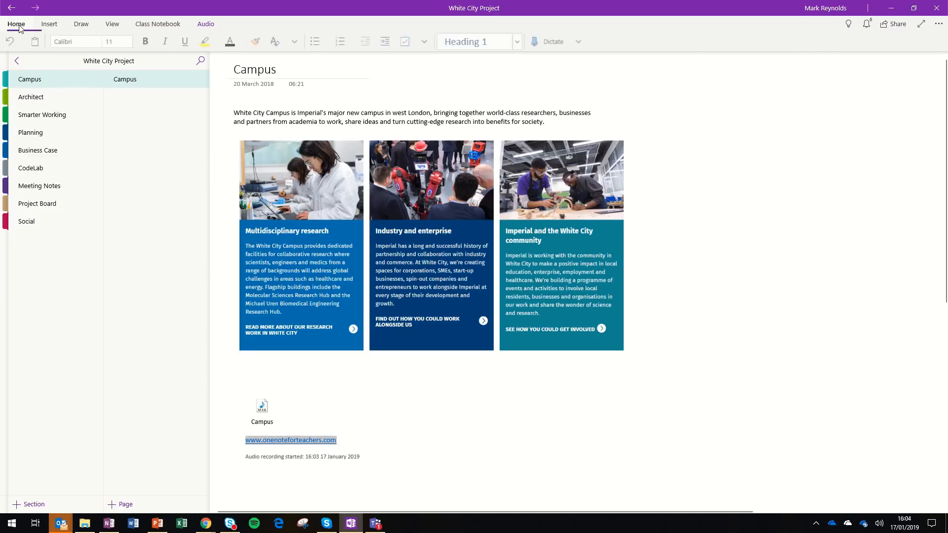